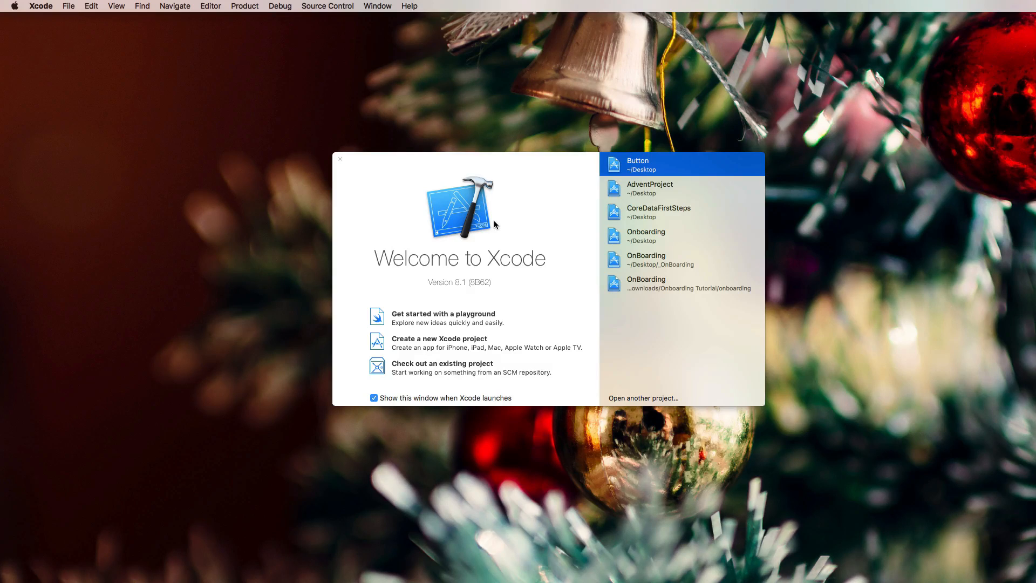
Create a Swift iPhone Single View Application project named ButtonProject
click(439, 338)
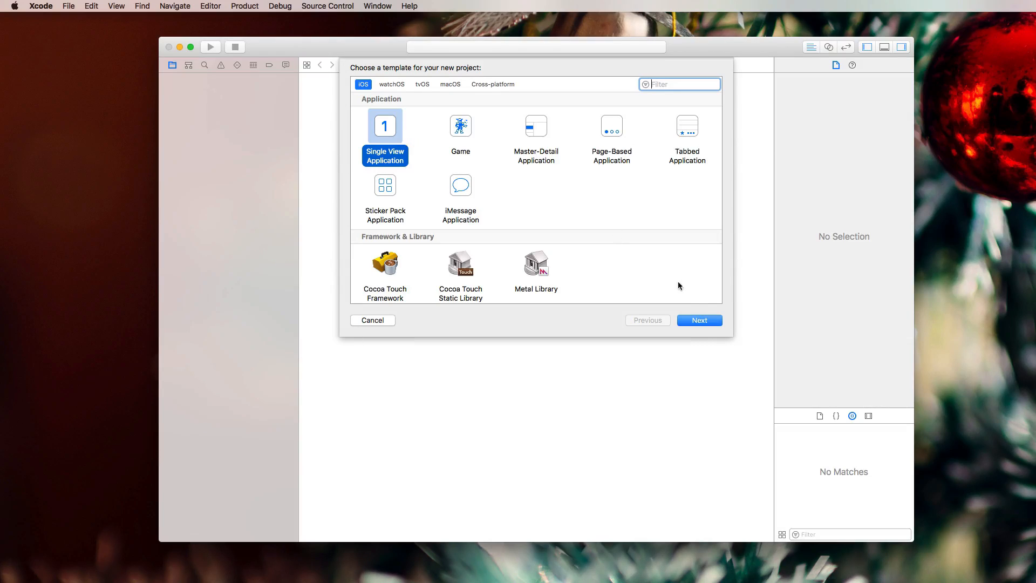
click(699, 320)
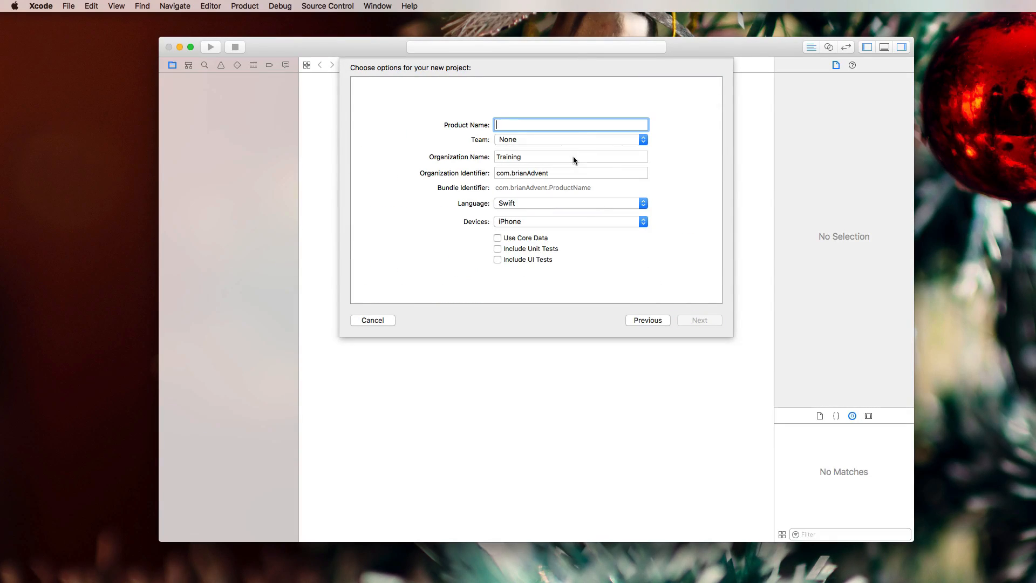
text(ButtonProject)
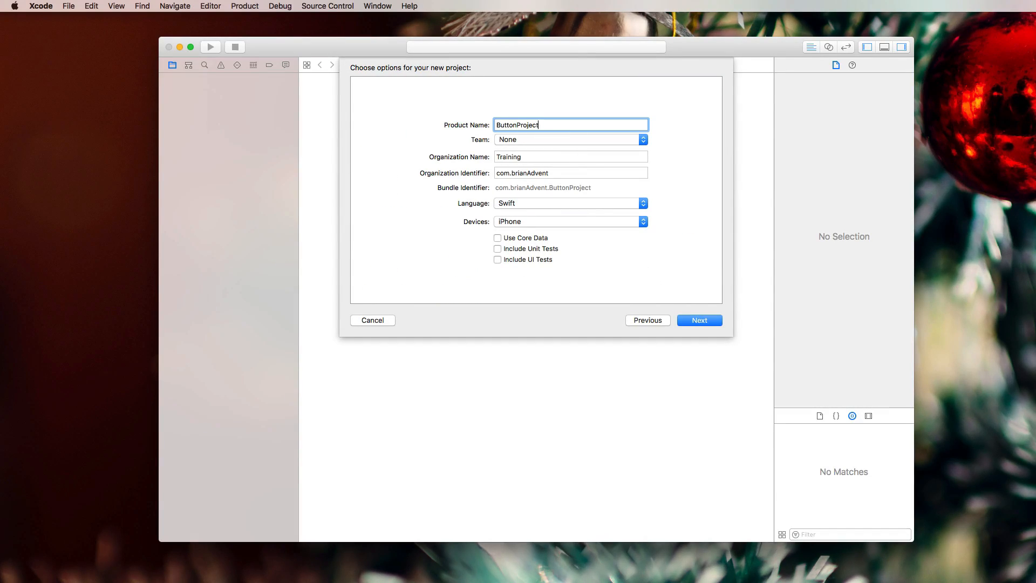
mouse_move(500, 221)
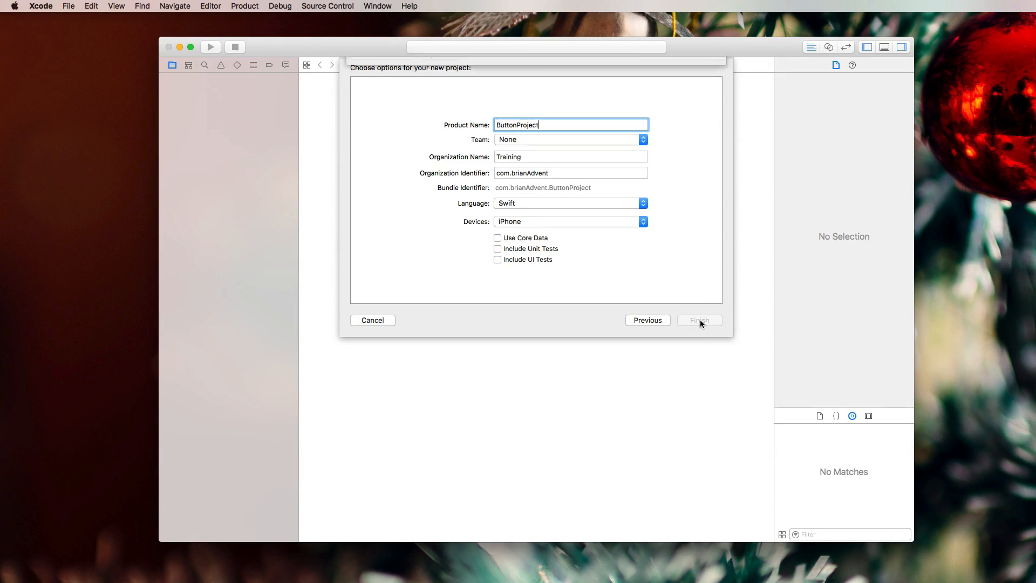
click(699, 320)
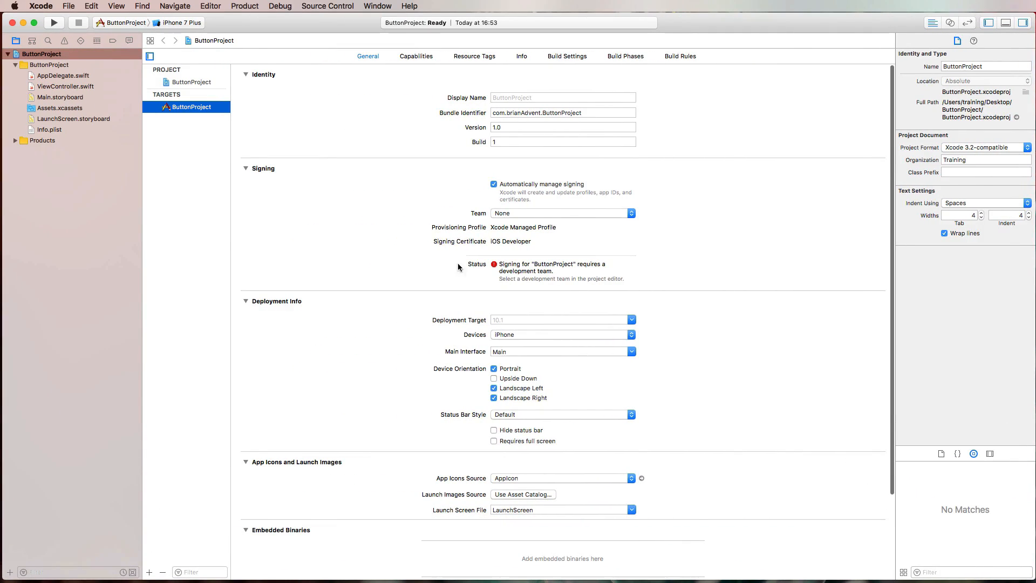
Add three stacked buttons titled Option 1, Option 2 and Option 3 to Main.storyboard
click(59, 97)
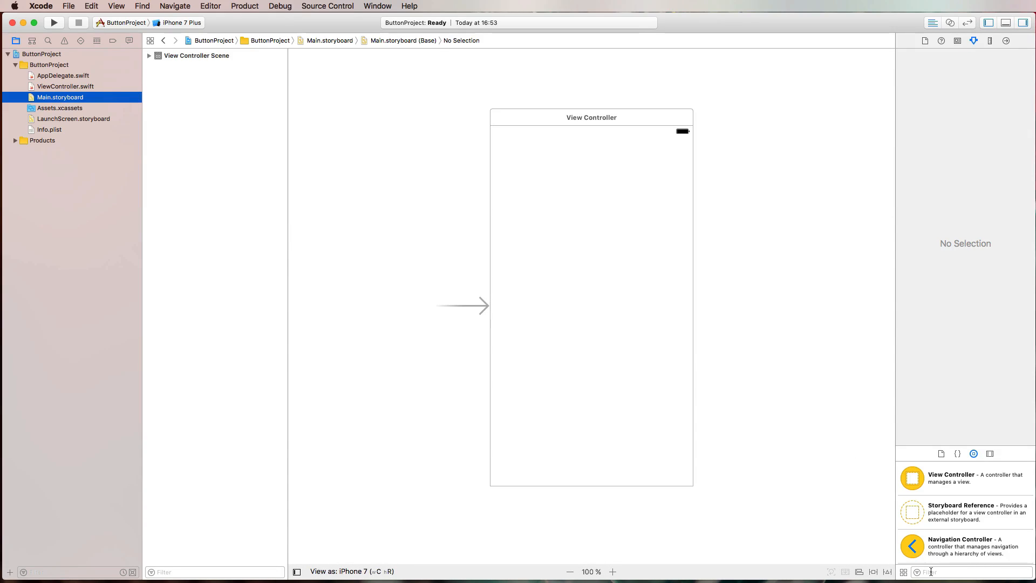
text(button)
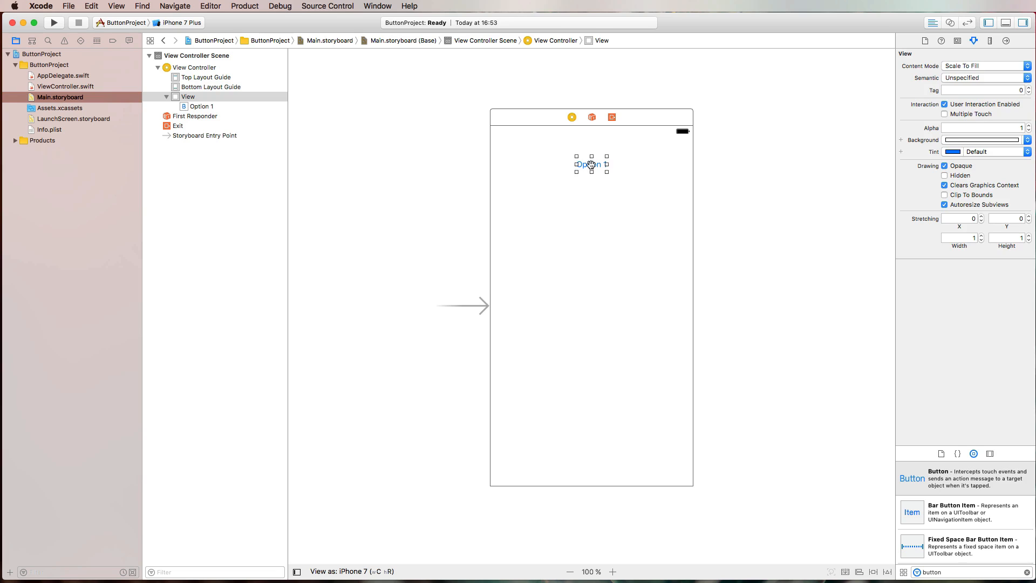
click(590, 162)
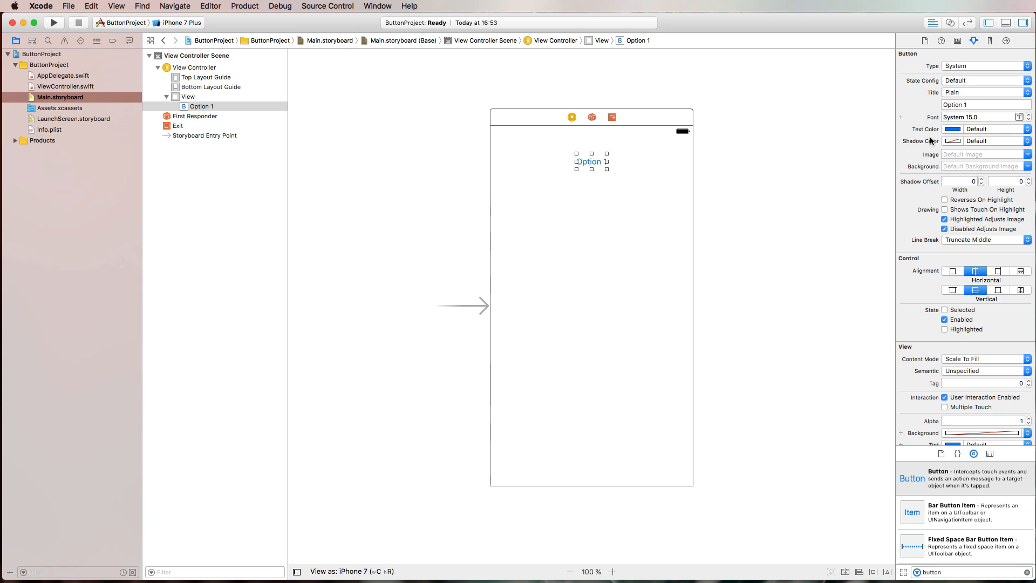
mouse_move(796, 161)
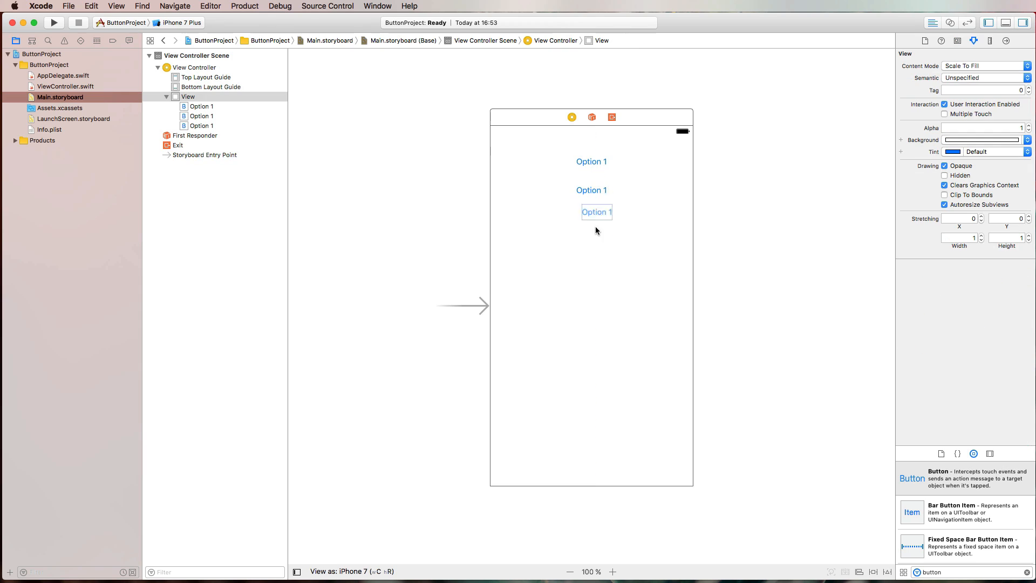
click(591, 191)
text(3)
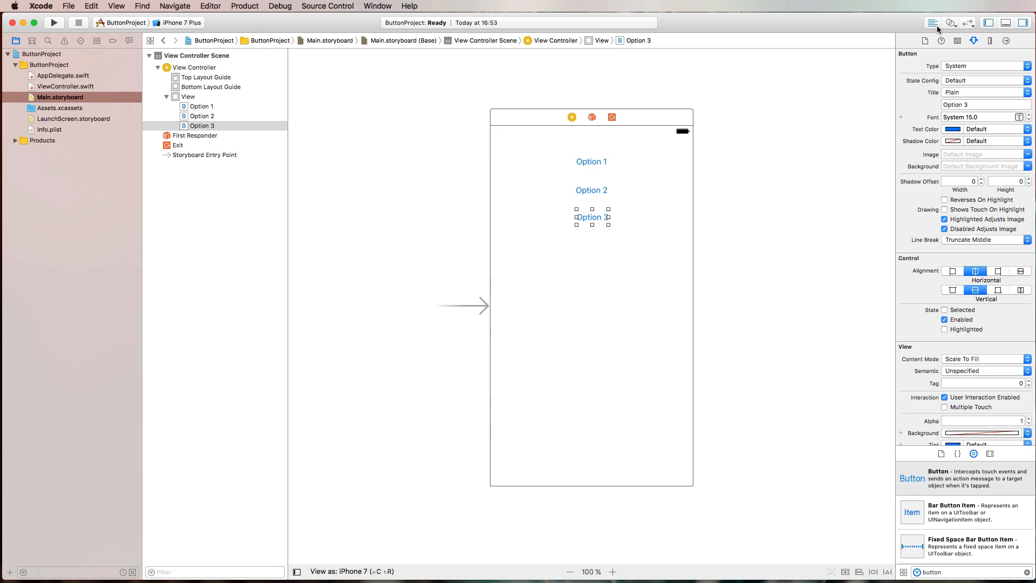
Connect the Option 1 button to a new triggerOption action in ViewController.swift
click(951, 23)
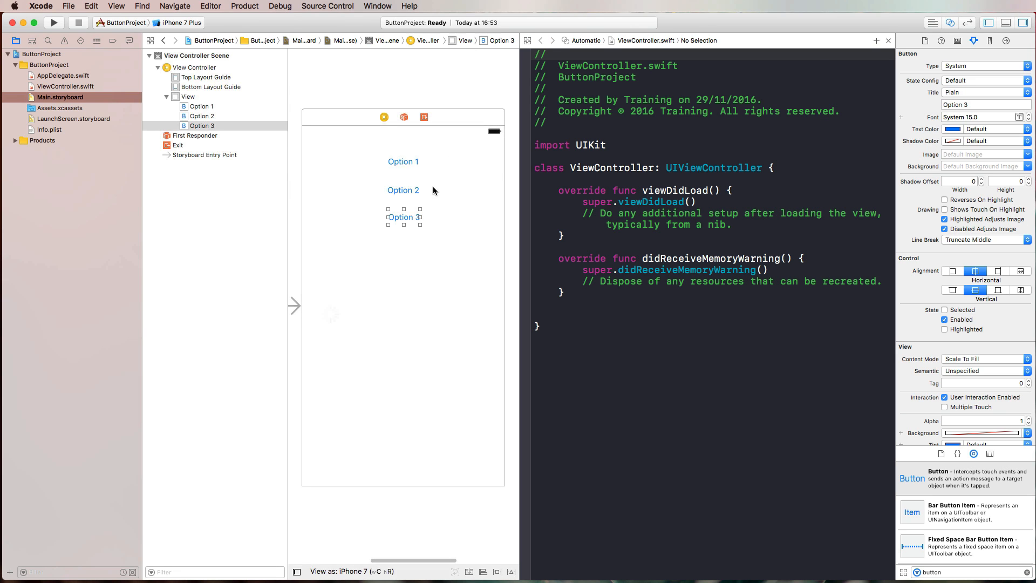
click(403, 161)
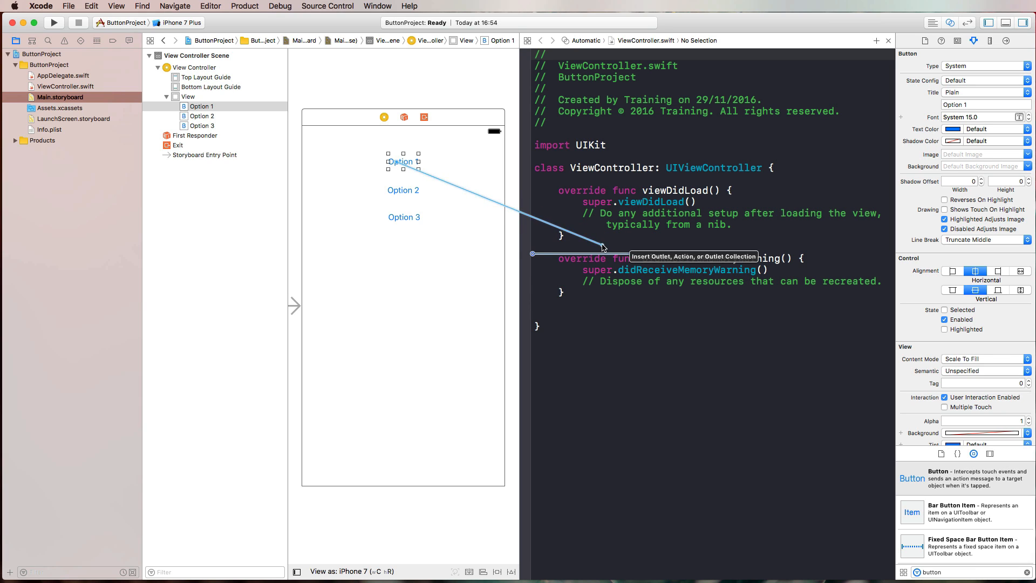
click(476, 223)
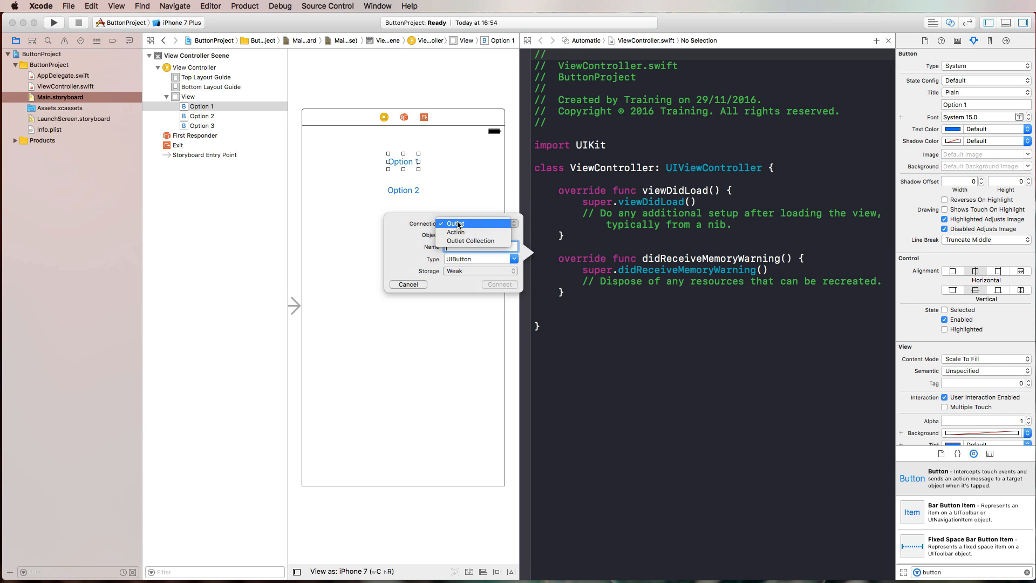
click(456, 231)
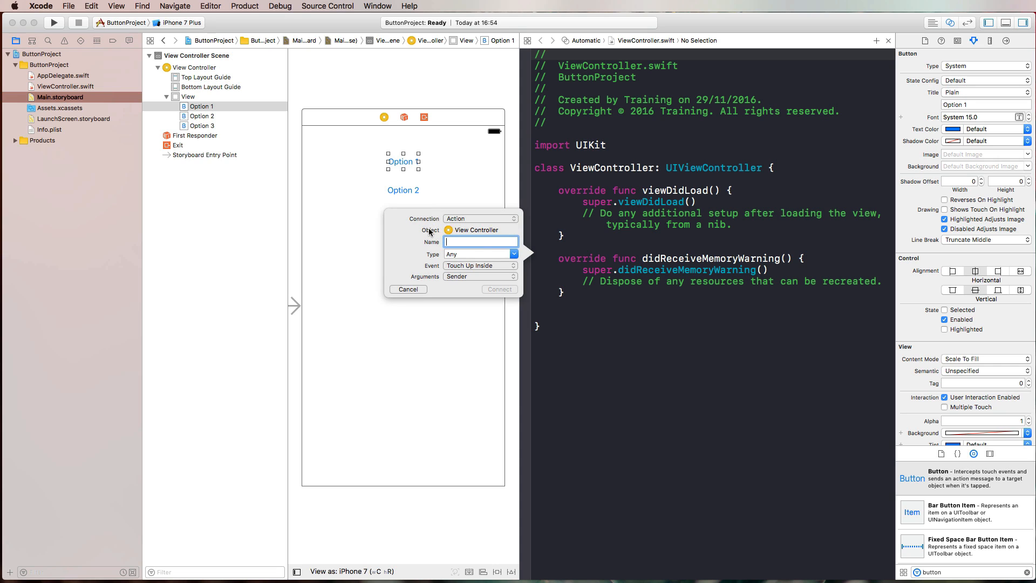
text(triggerOption)
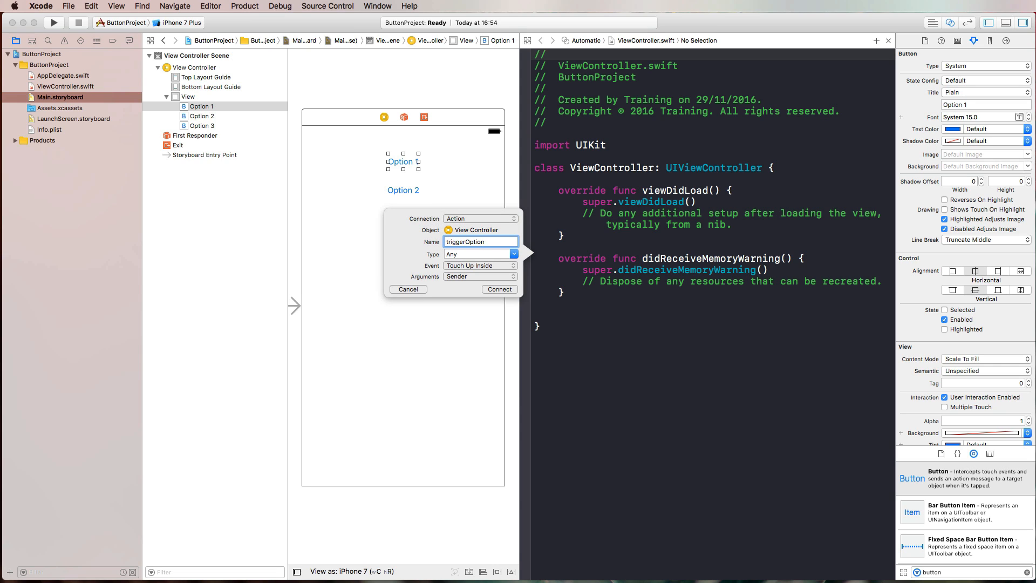
click(499, 289)
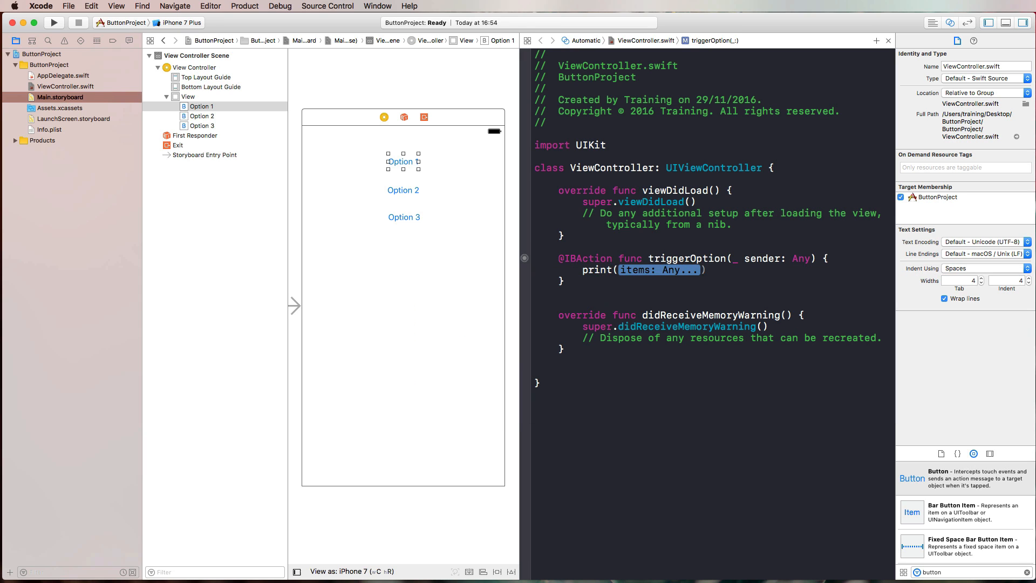
Make triggerOption print "Hello Button" and select the Option 2 button
text("Hello Butt)
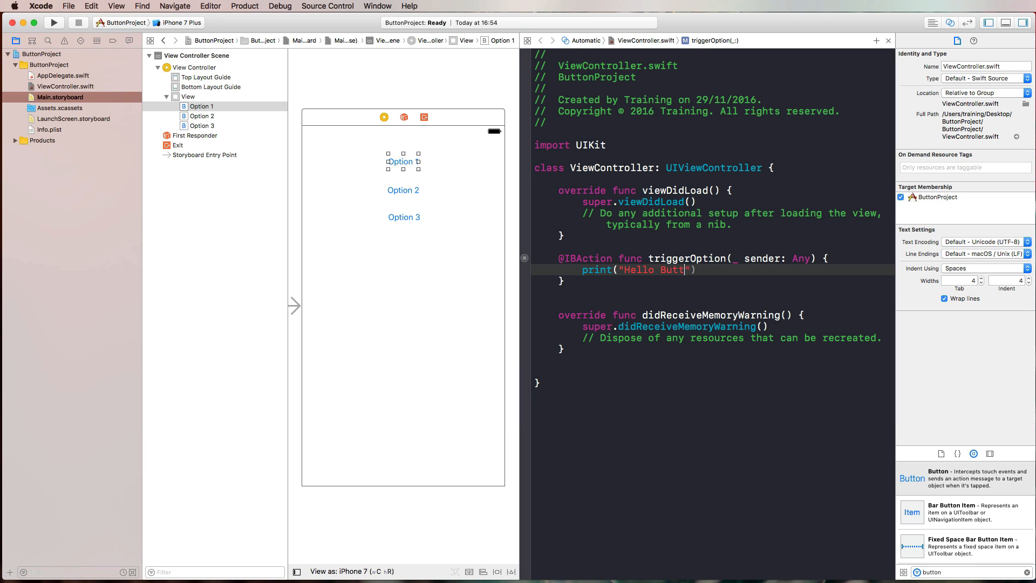
text(on)
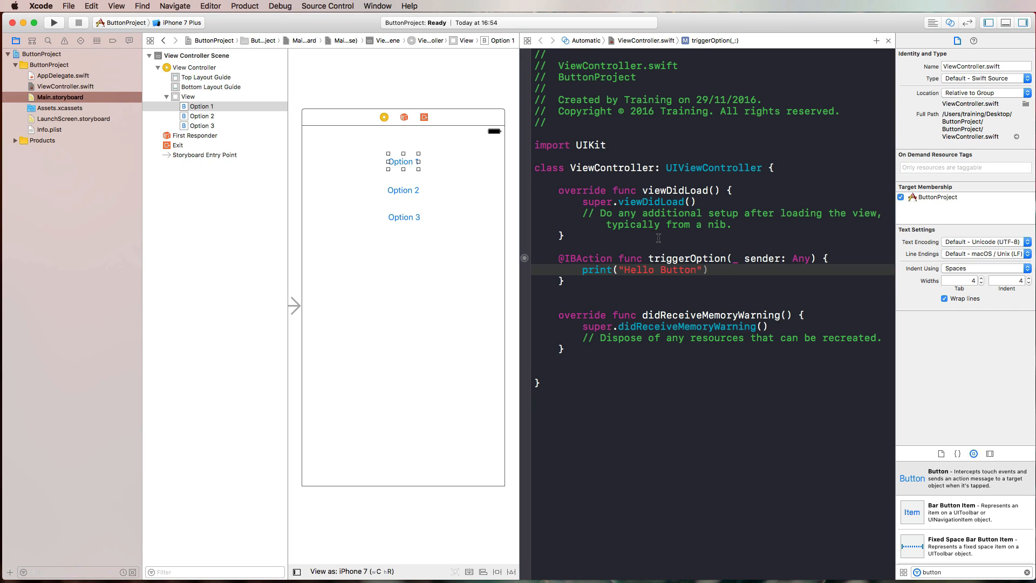
mouse_move(406, 182)
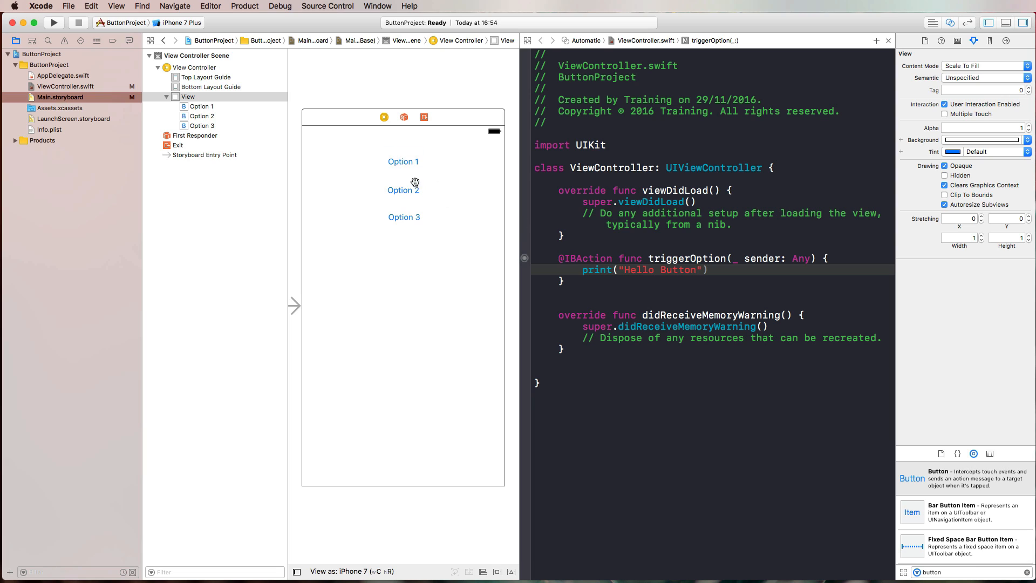
mouse_move(401, 192)
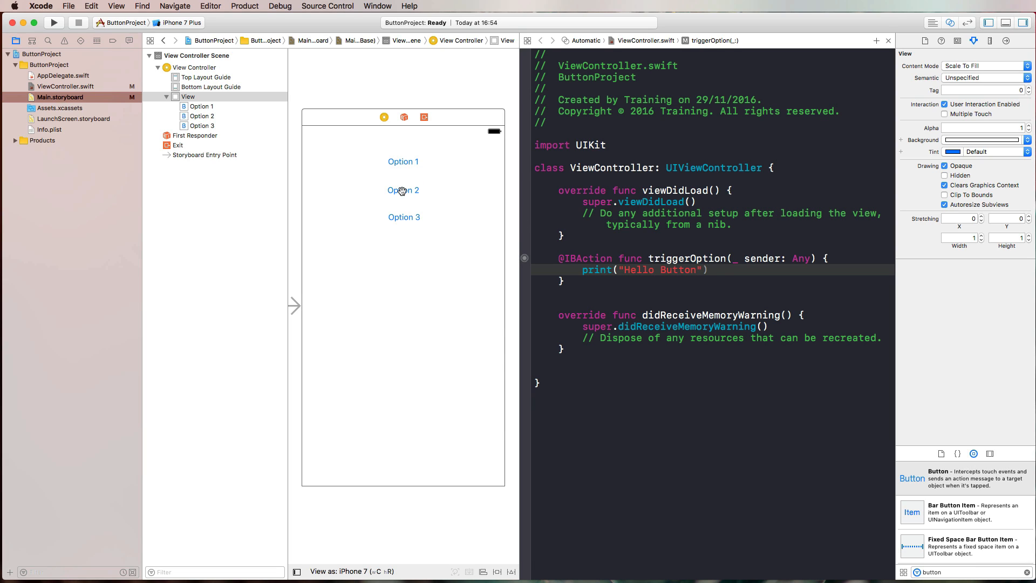
click(403, 190)
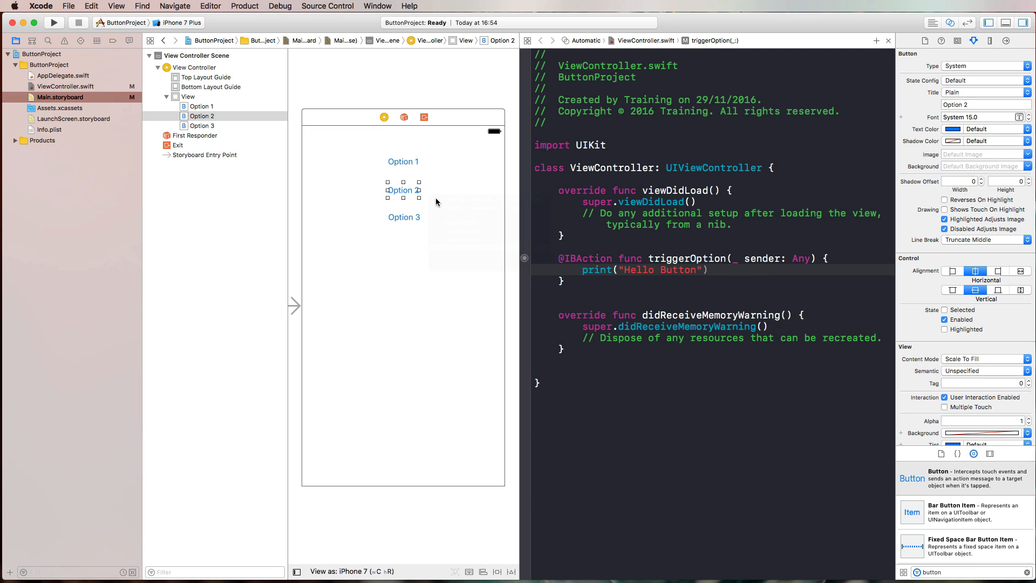
mouse_move(519, 244)
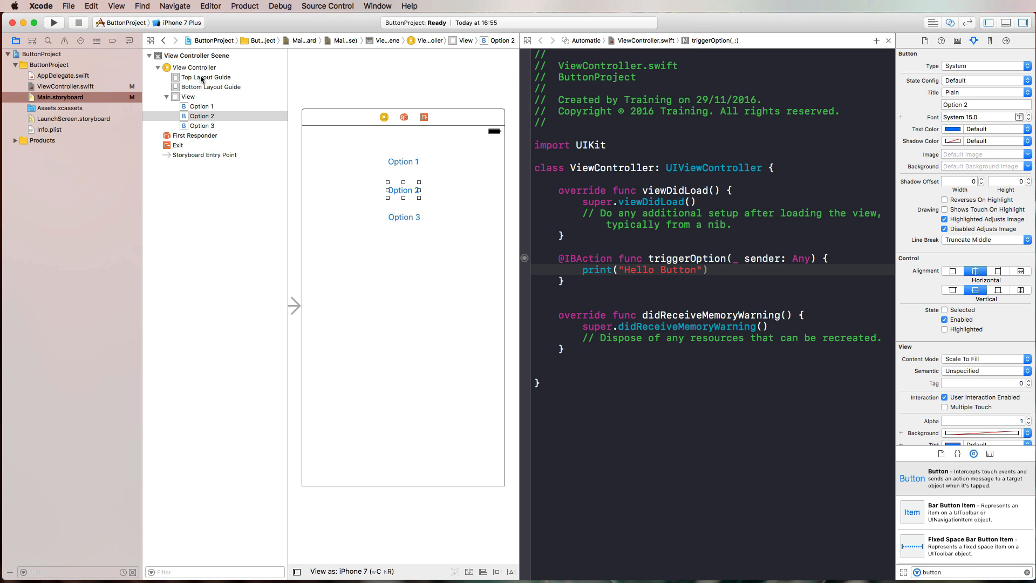
mouse_move(200, 68)
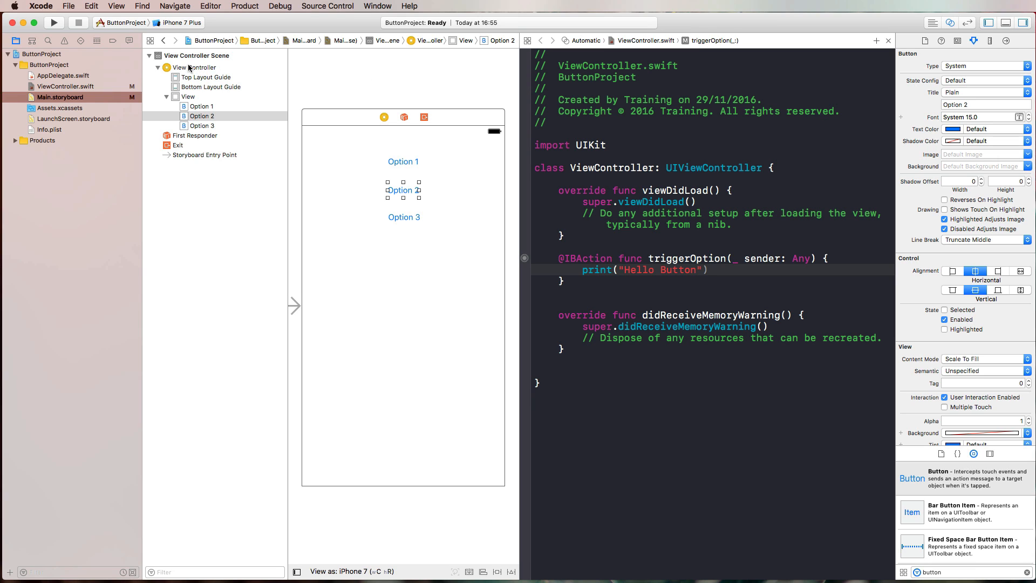
Link the Option 2 button's Touch Up Inside event to triggerOption
right_click(180, 67)
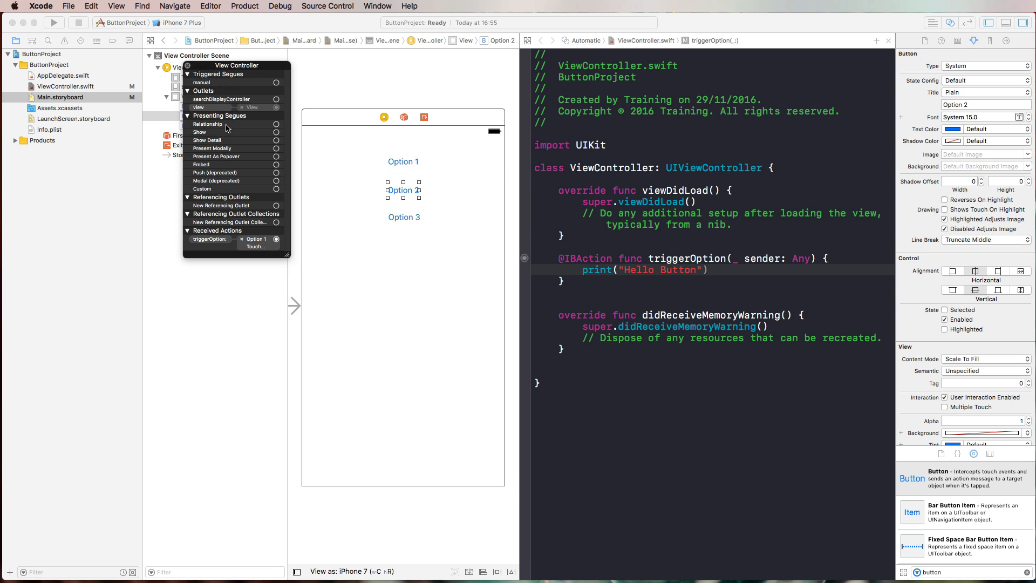
mouse_move(259, 129)
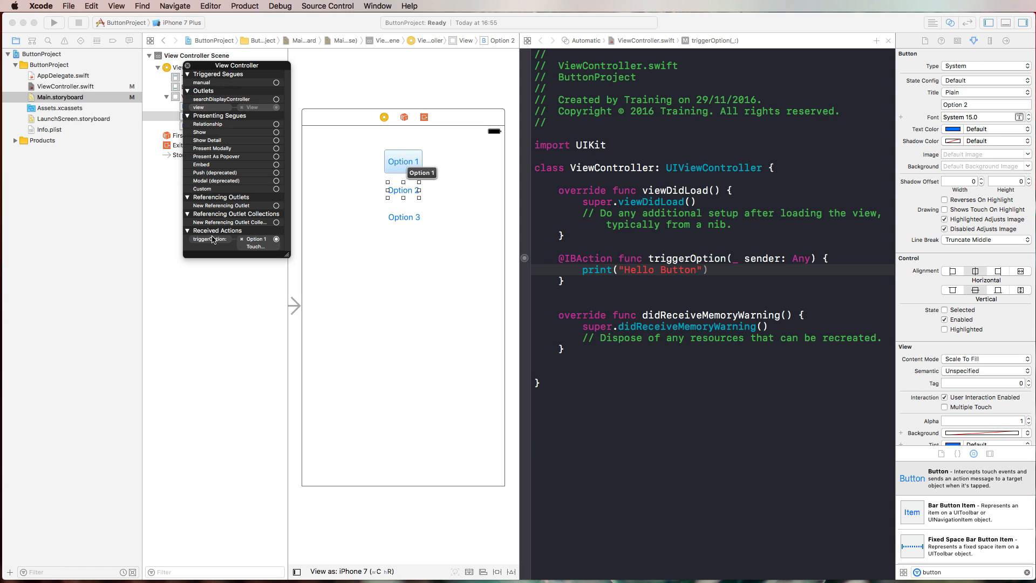
mouse_move(223, 247)
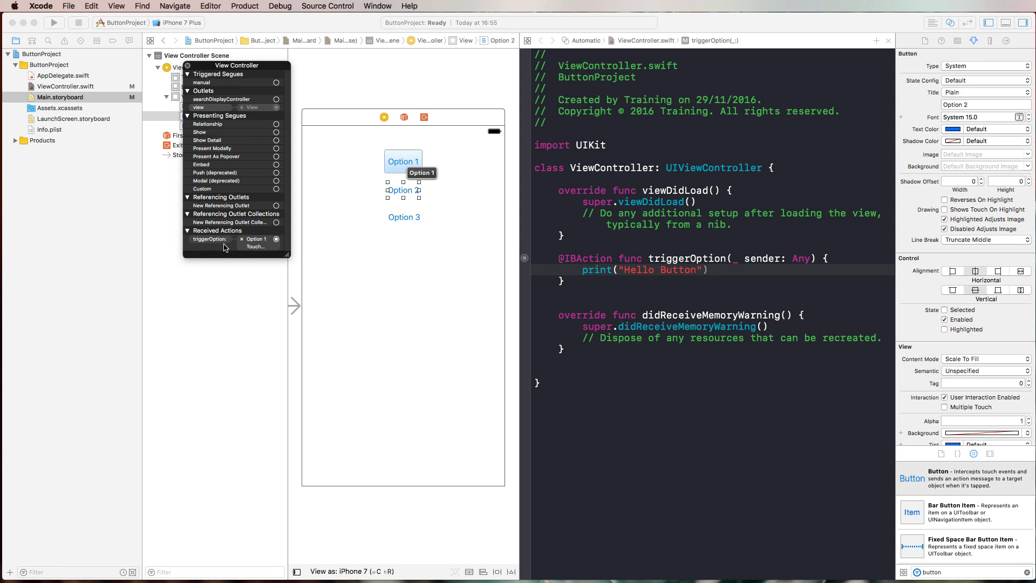
mouse_move(259, 243)
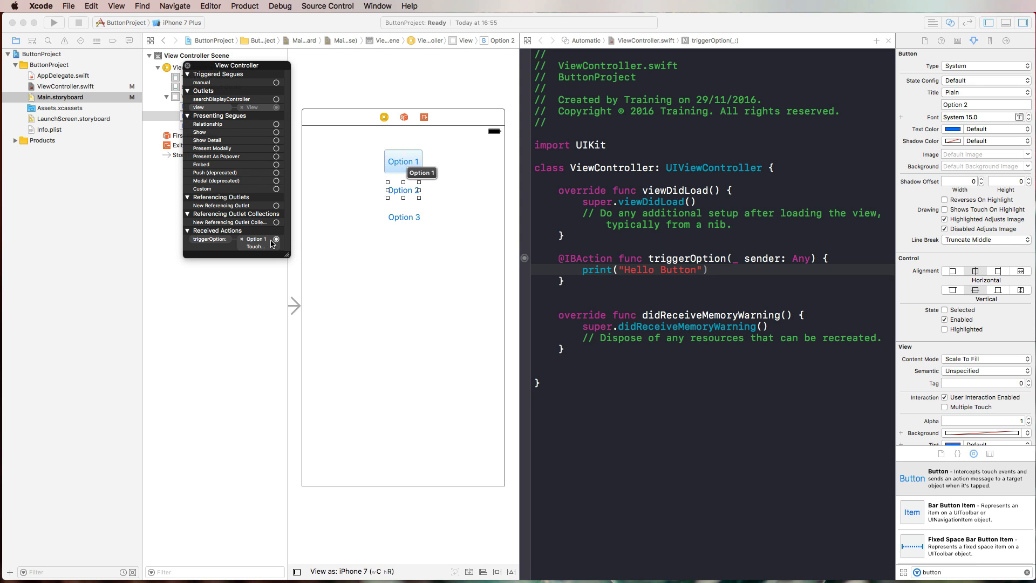
drag(276, 238, 333, 200)
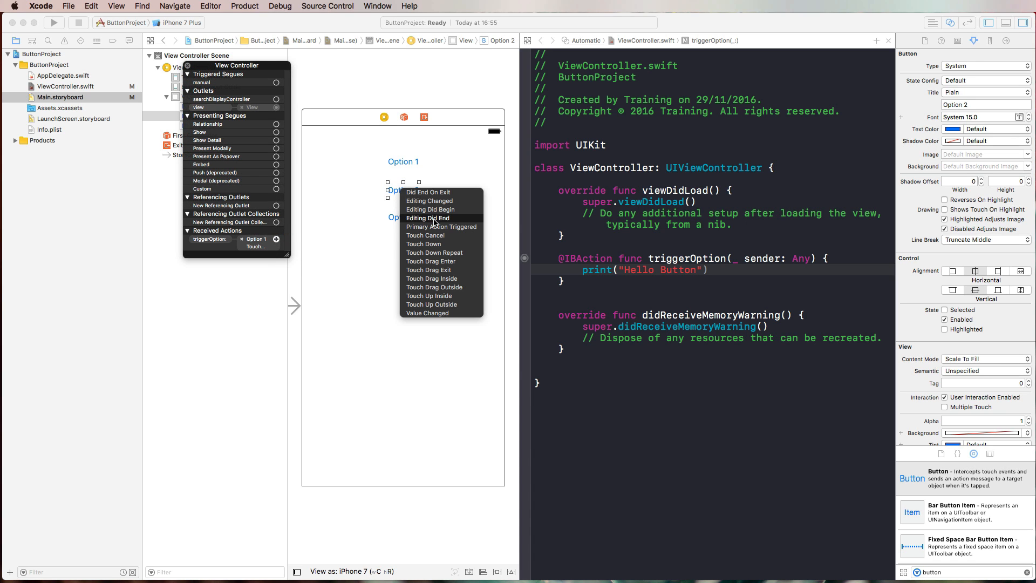
mouse_move(441, 227)
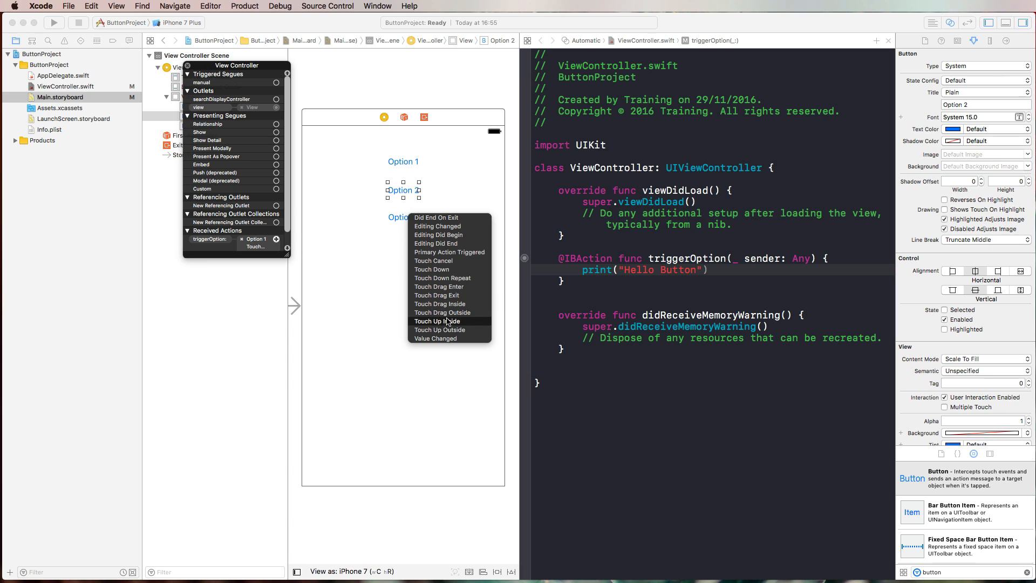
click(435, 321)
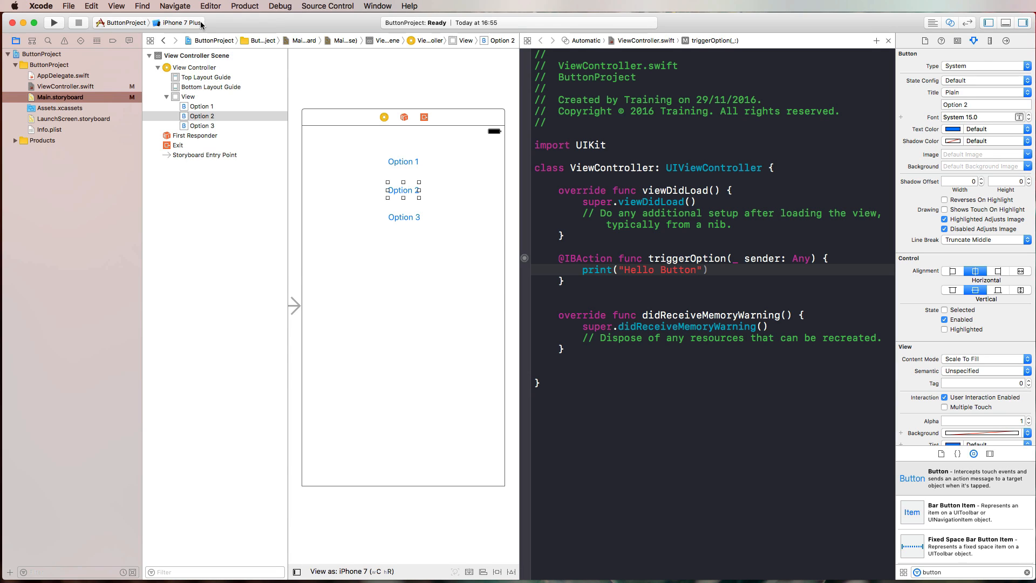
Run the app on the iPhone 7 Simulator and tap Option 2 and Option 3
click(176, 22)
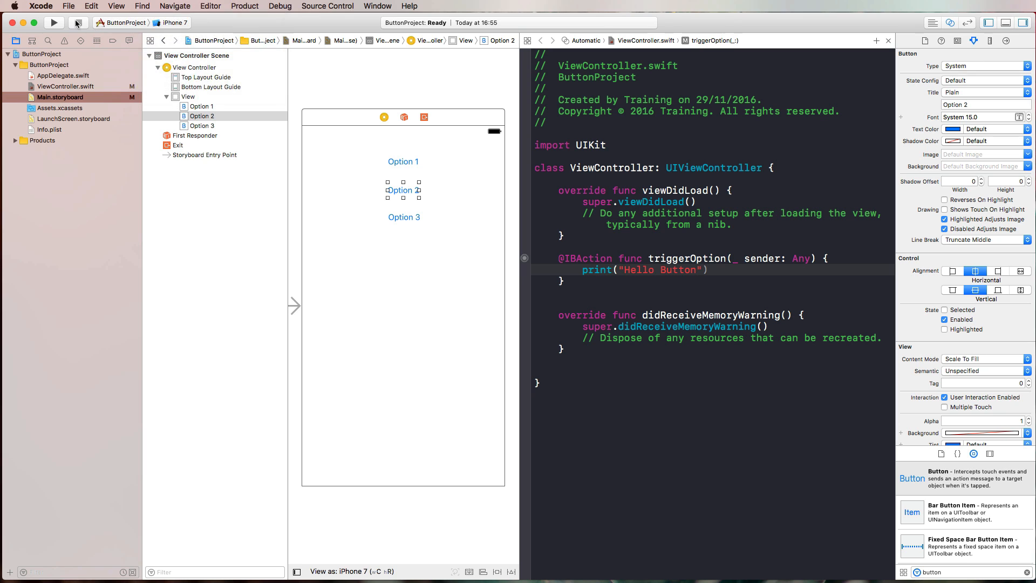
click(54, 22)
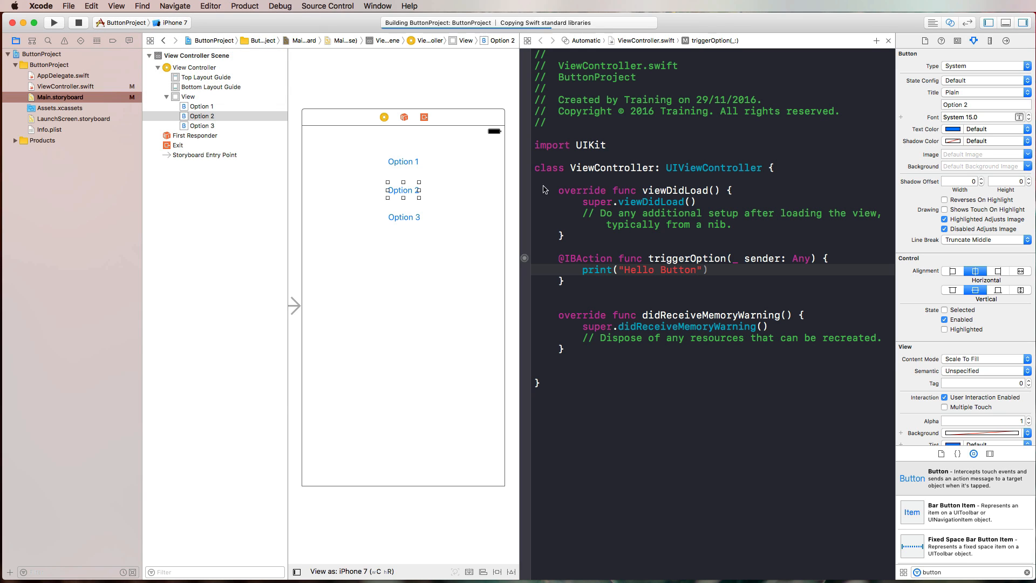
click(54, 21)
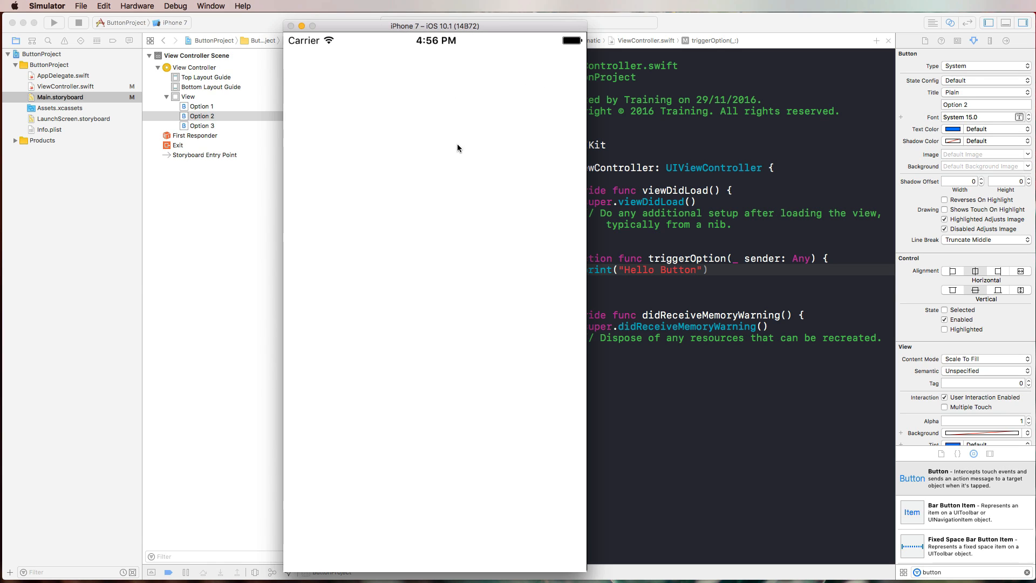
click(54, 21)
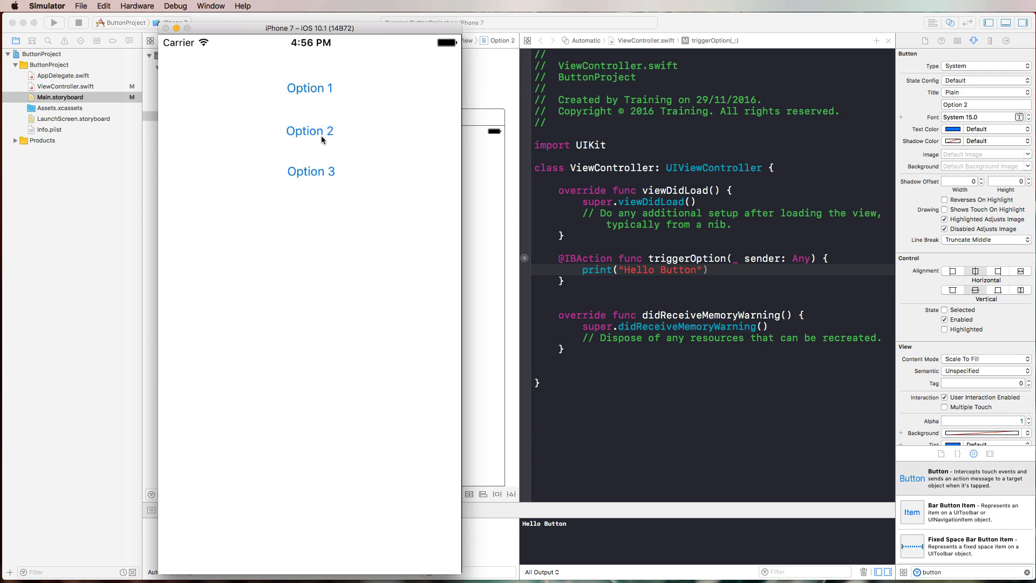
click(311, 171)
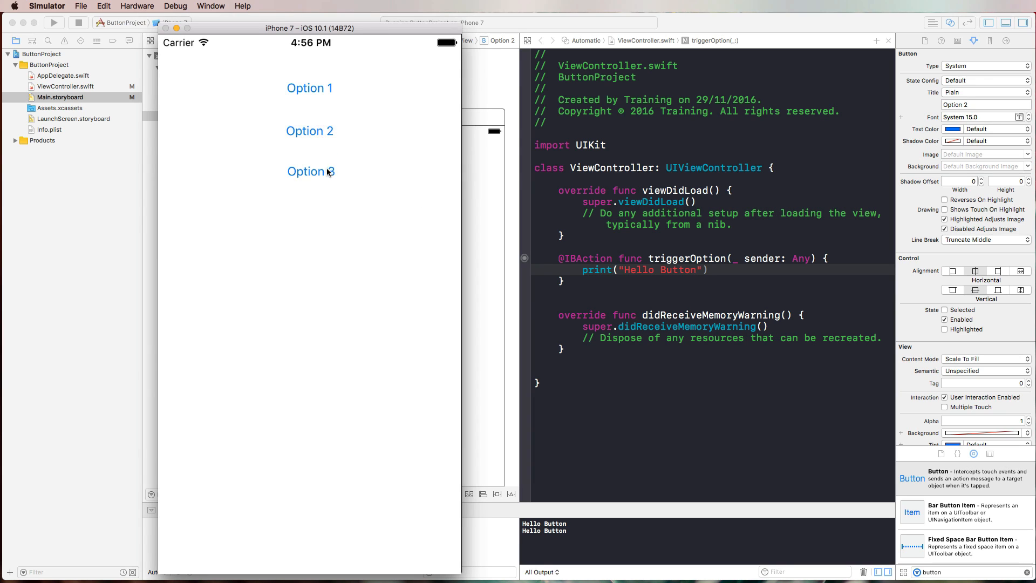
click(310, 171)
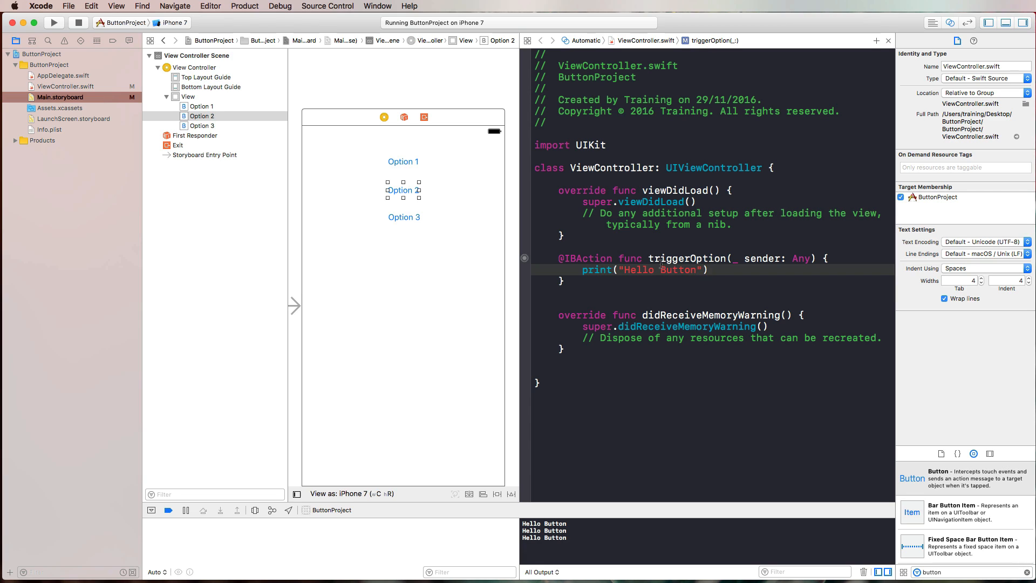
Cast sender to UIButton and print "Option 1 pressed" when its title is Option 1
triple_click(644, 269)
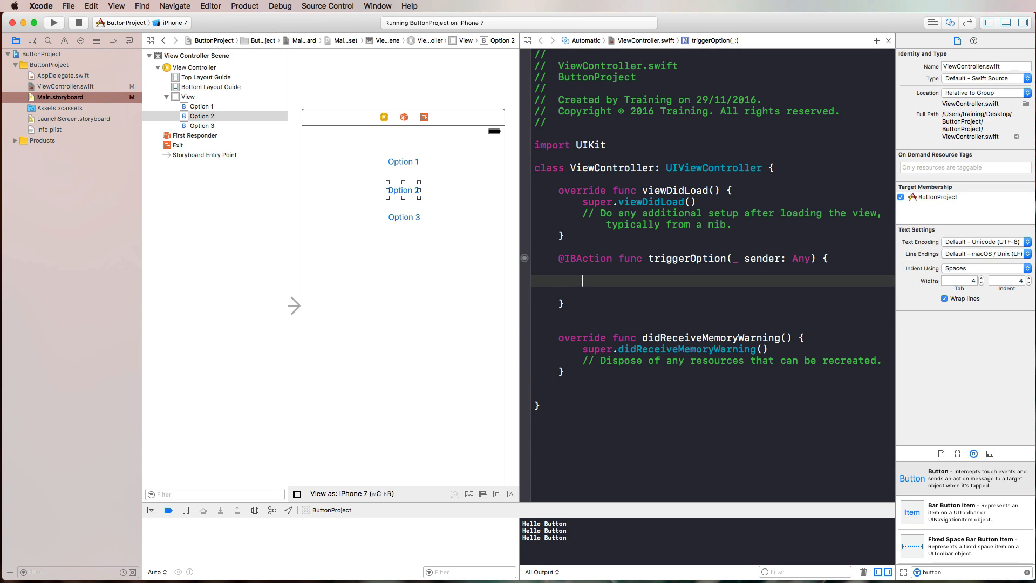
text(let butt)
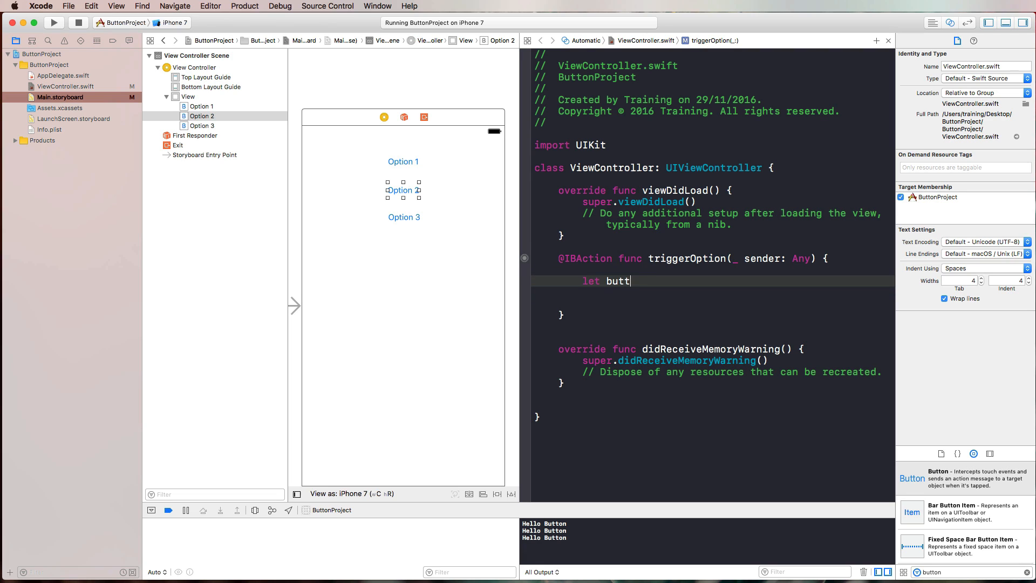
text(on =)
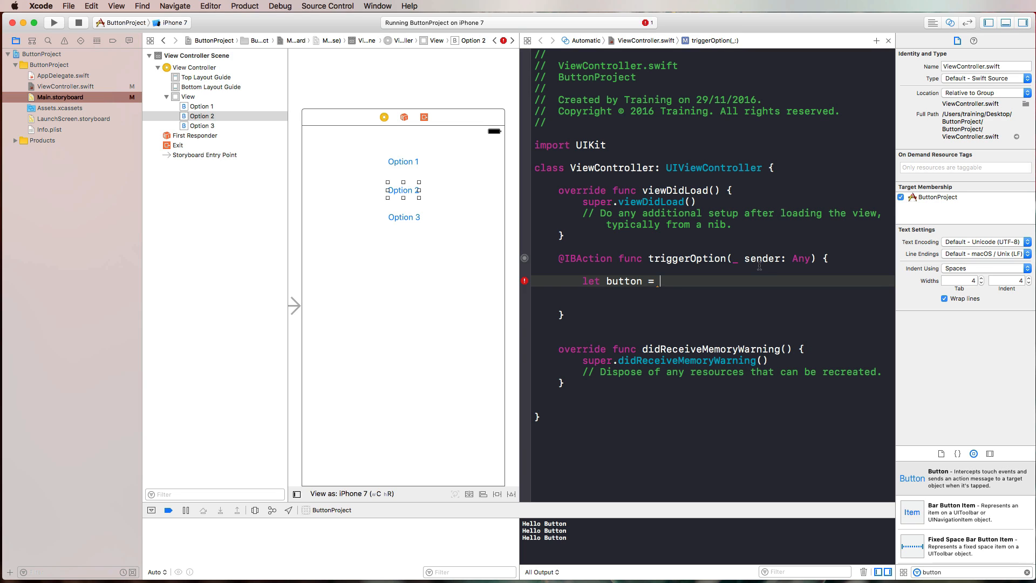
text(sender as! UIButton)
click(713, 292)
text(button.titleLabel?.text)
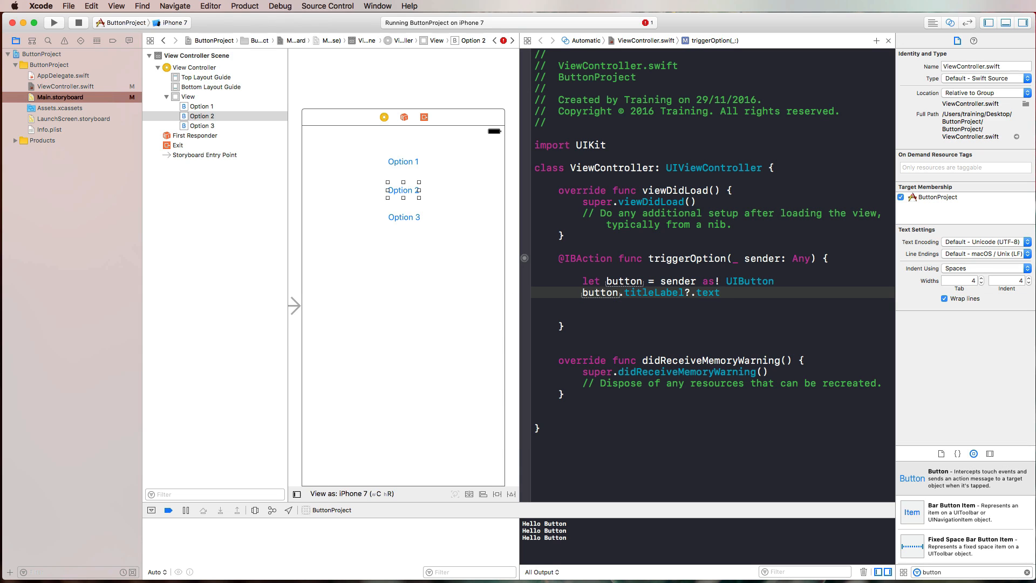
text(if)
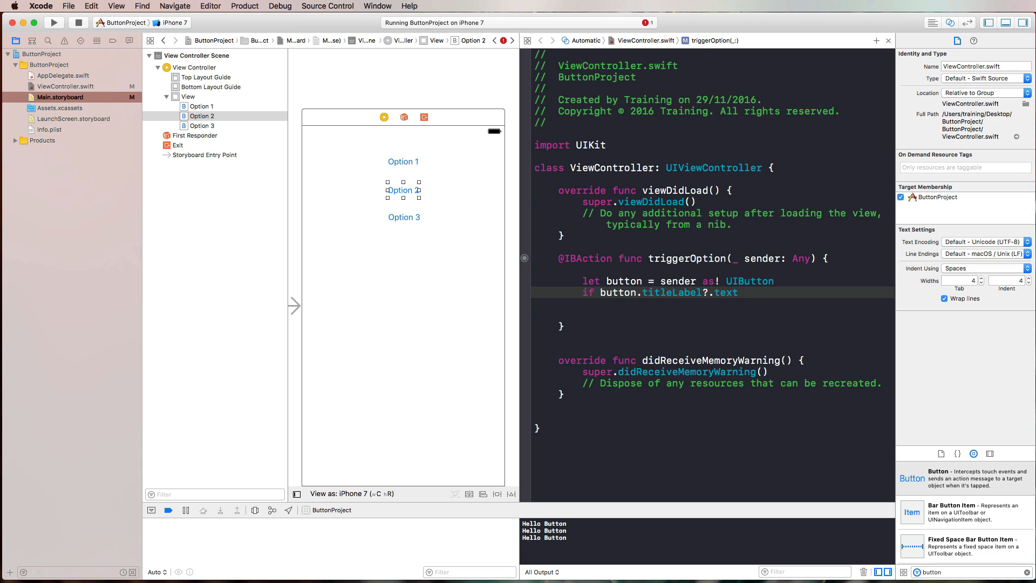
text(== "")
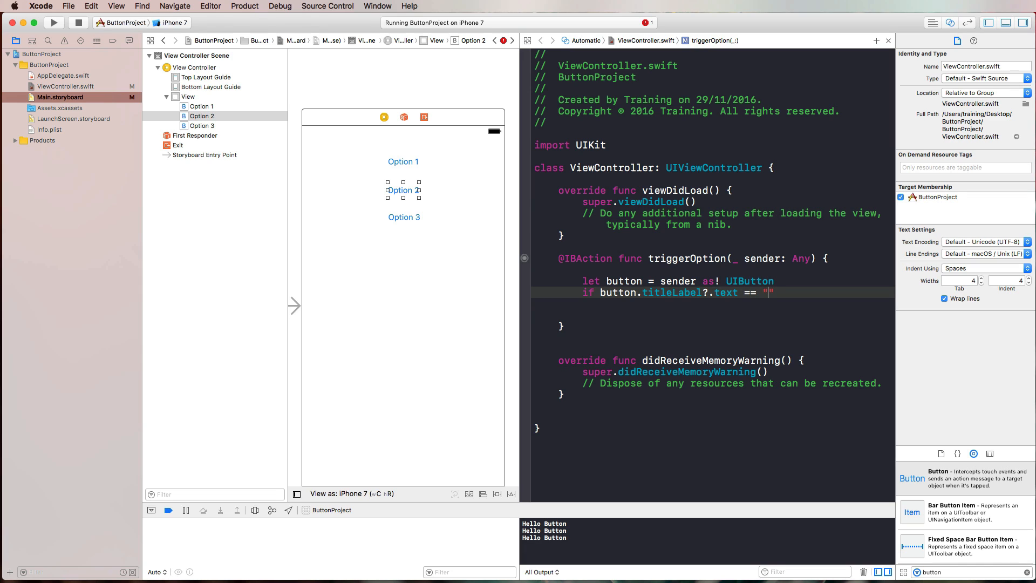
text(Option 1)
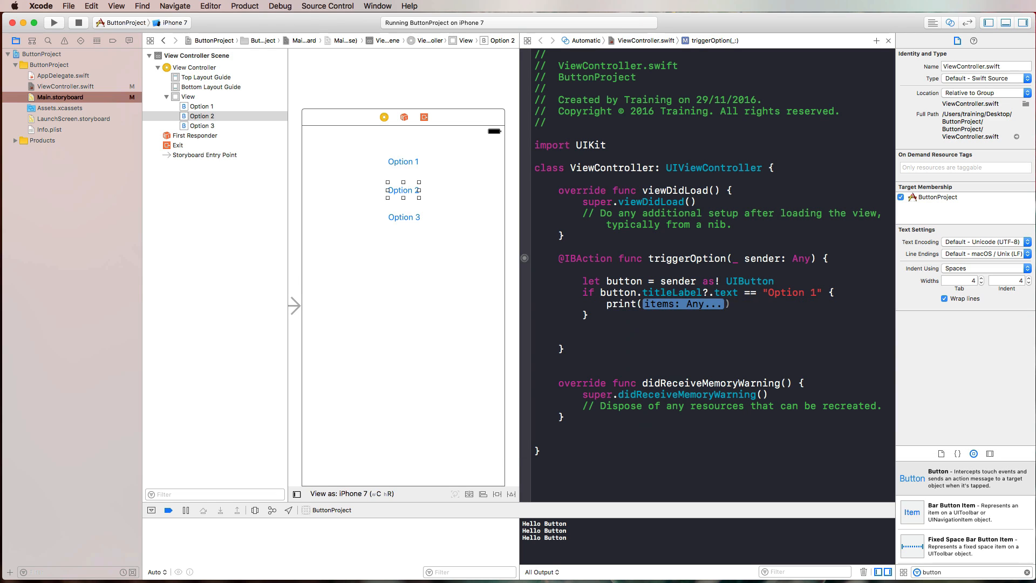
text(")
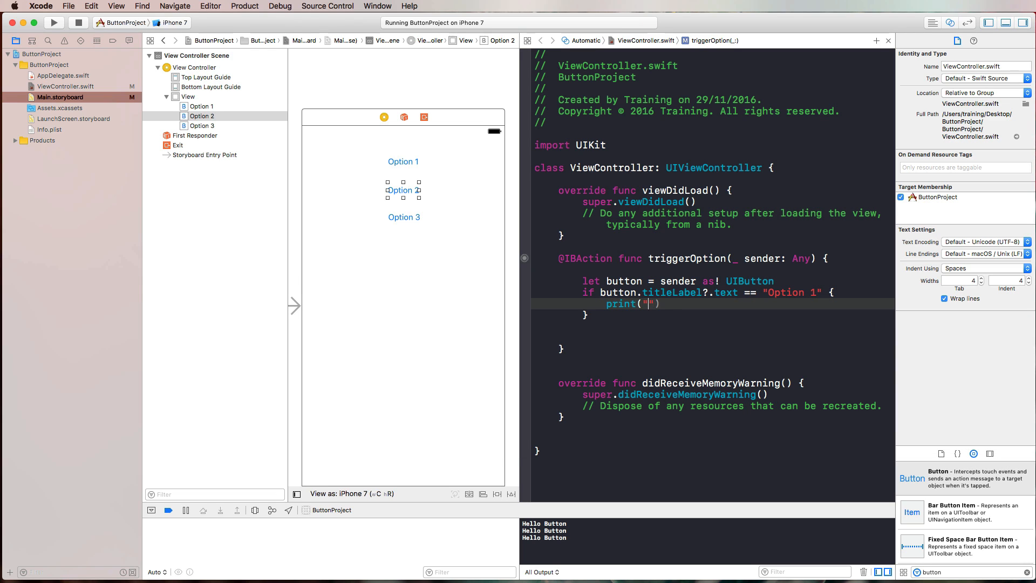
text(Option 1 pre)
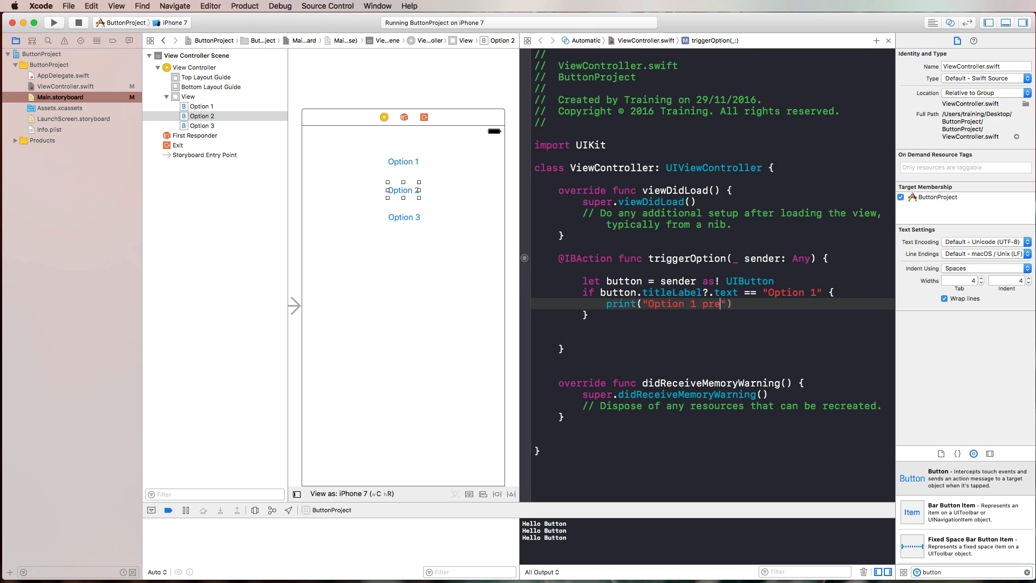
text(ssed)
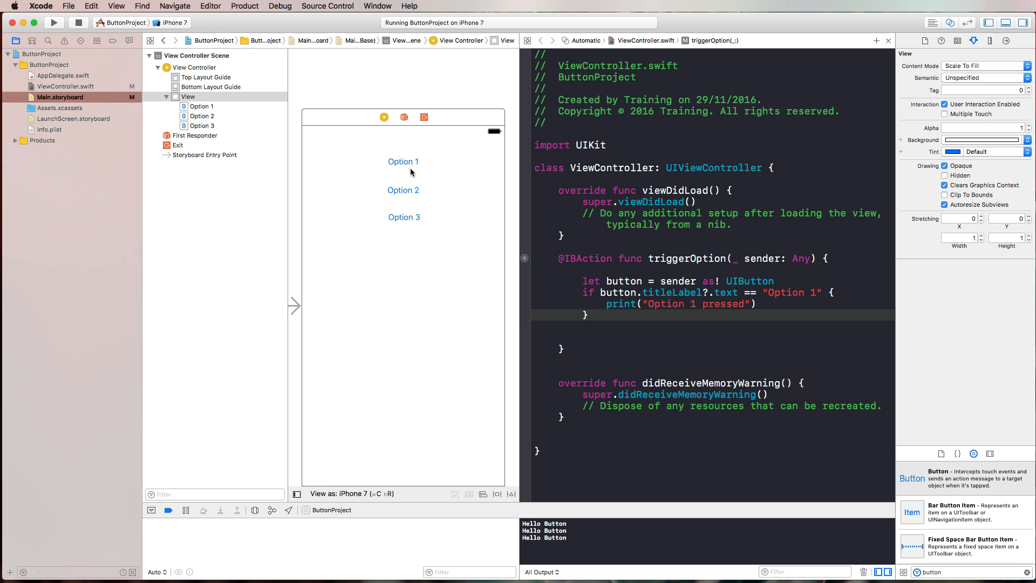
mouse_move(403, 162)
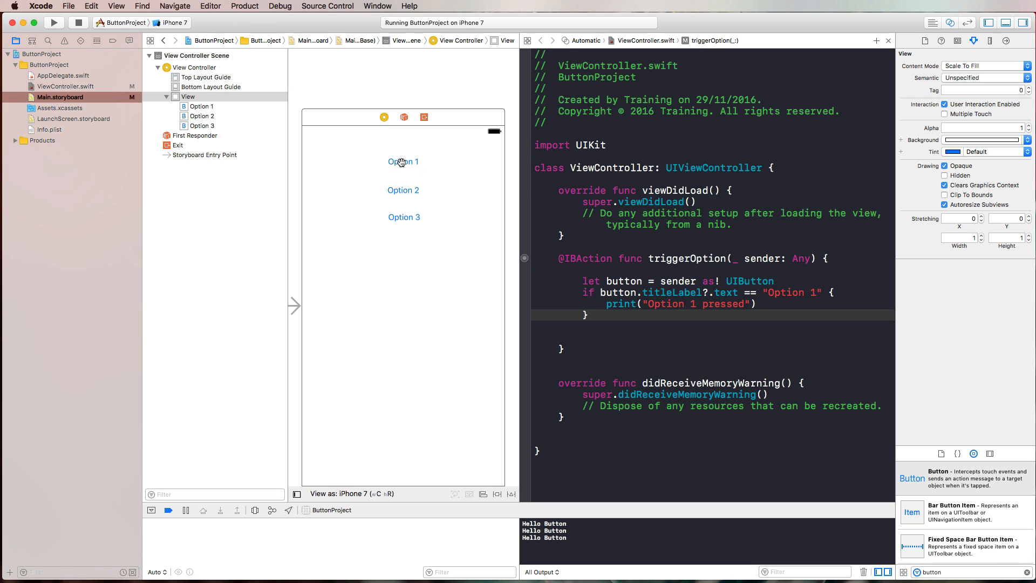
click(403, 162)
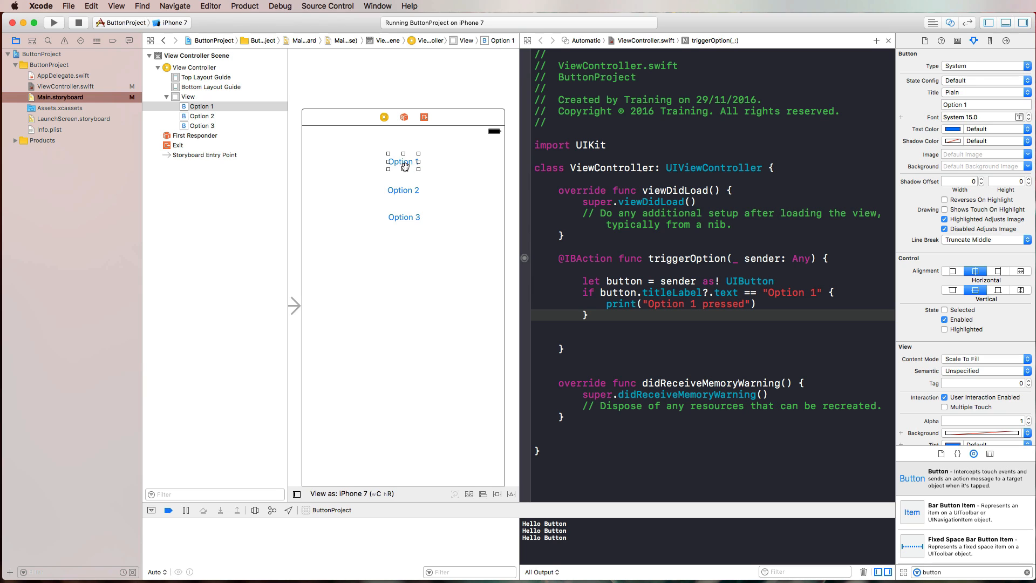
mouse_move(971, 235)
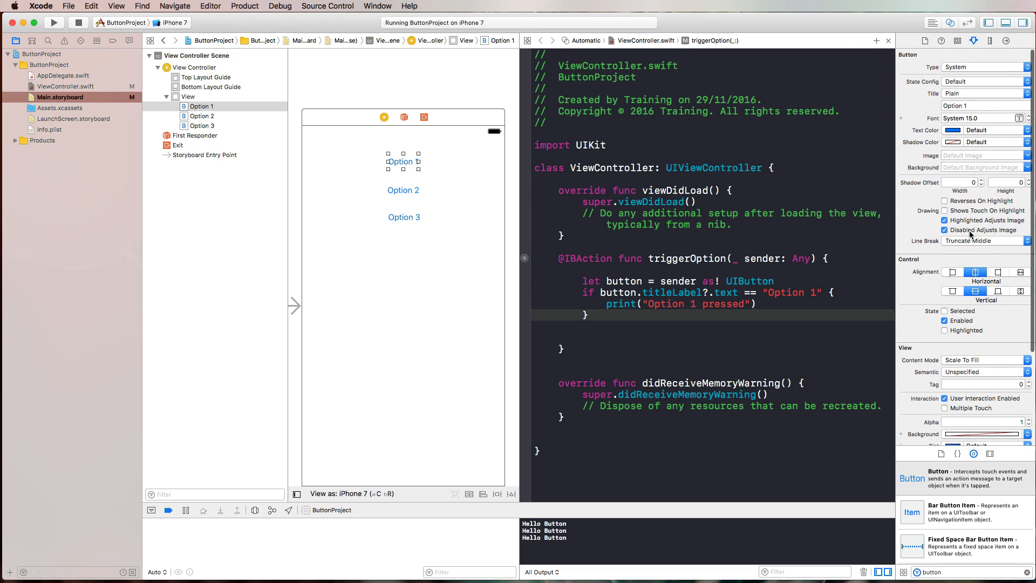
scroll(down, 3)
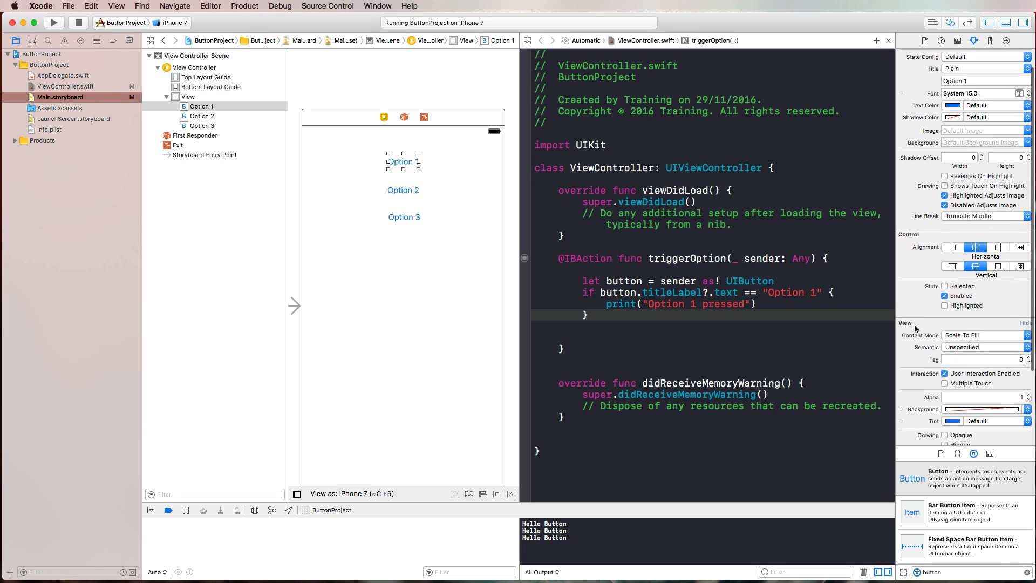
mouse_move(939, 362)
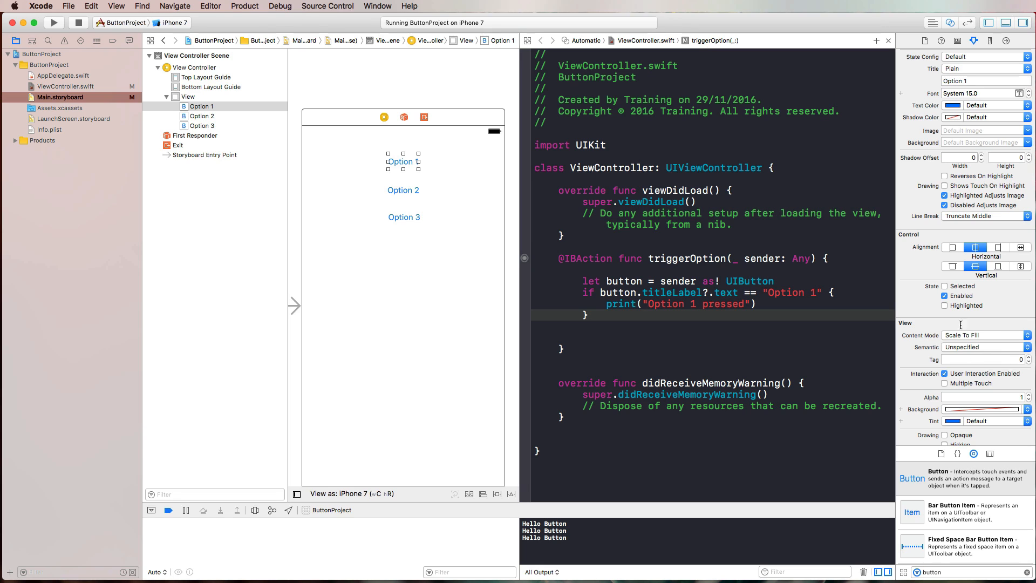
click(403, 189)
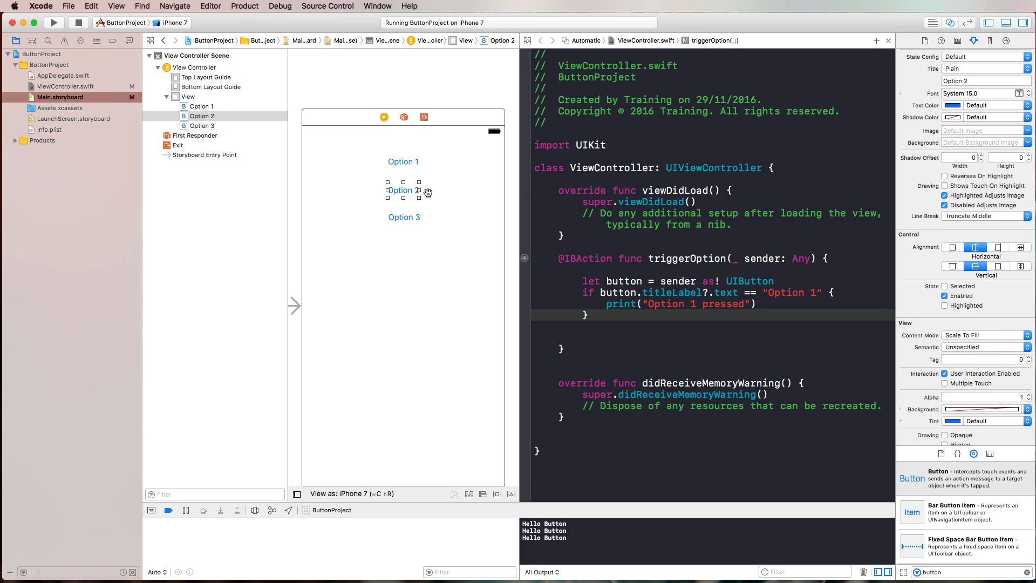
mouse_move(549, 223)
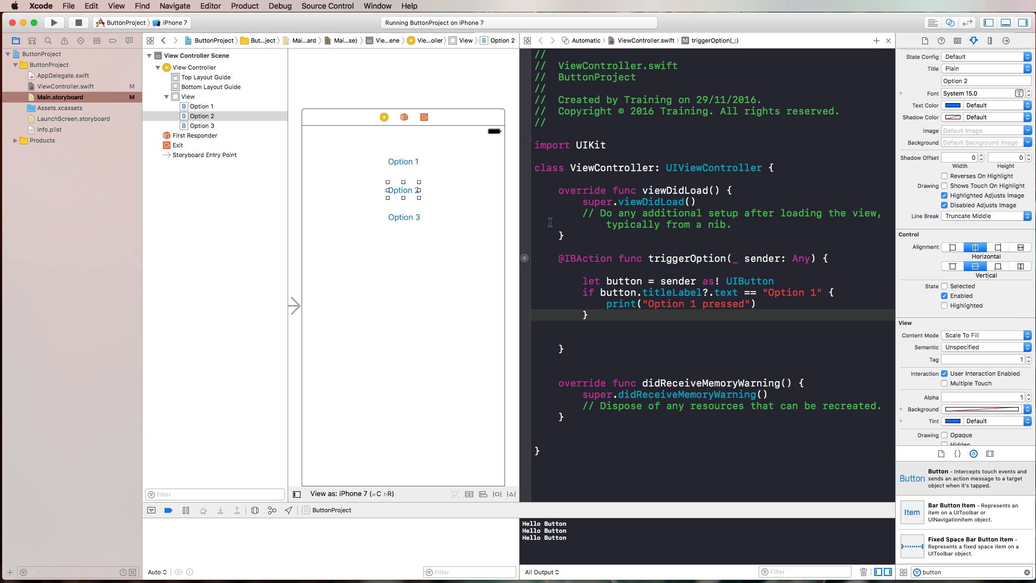
click(403, 217)
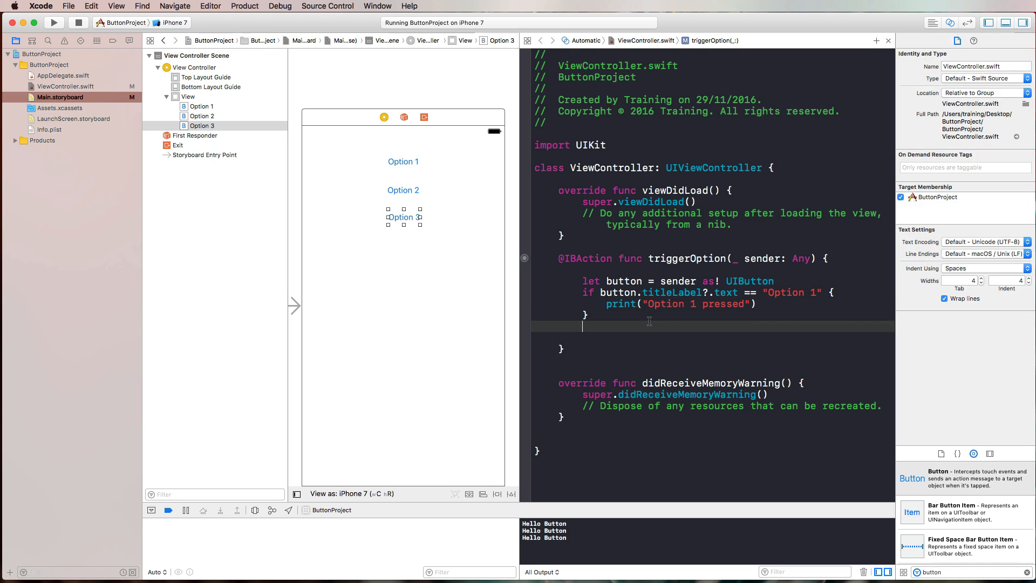
Add else if button.tag == 2 printing "Option 3 pressed", then rebuild with Cmd+R
text(else if butt)
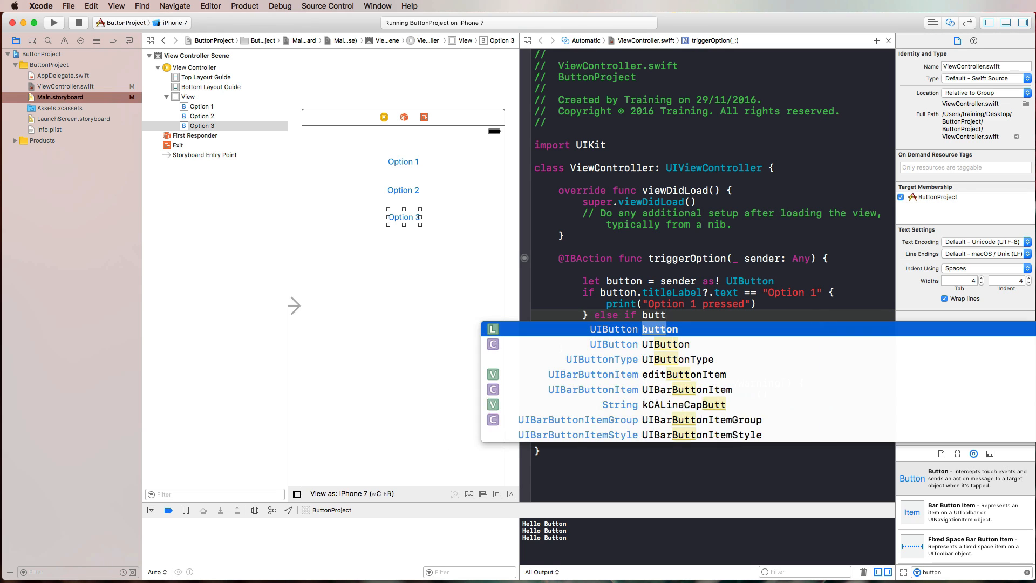
text(.tag)
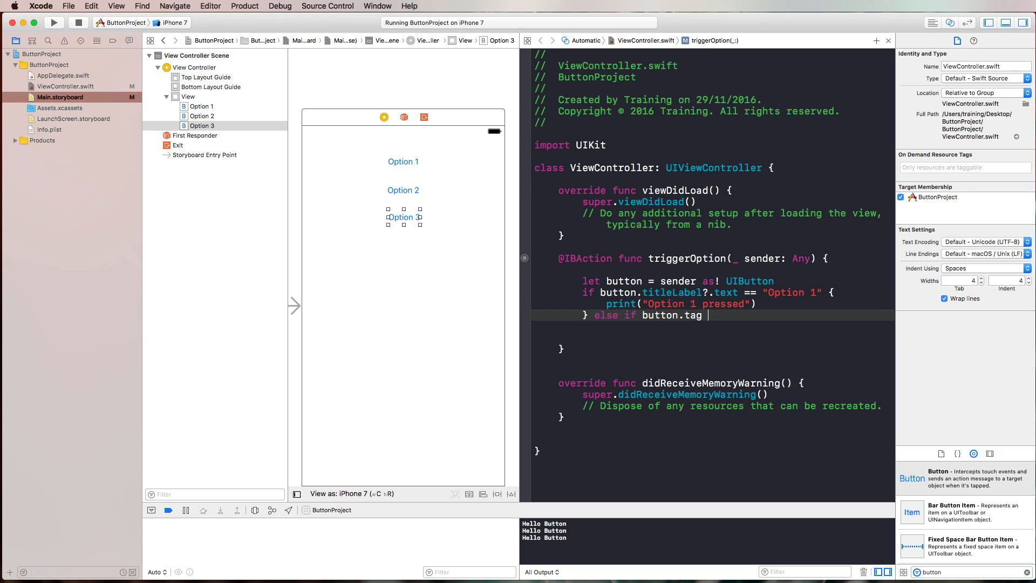
text(== 2 {)
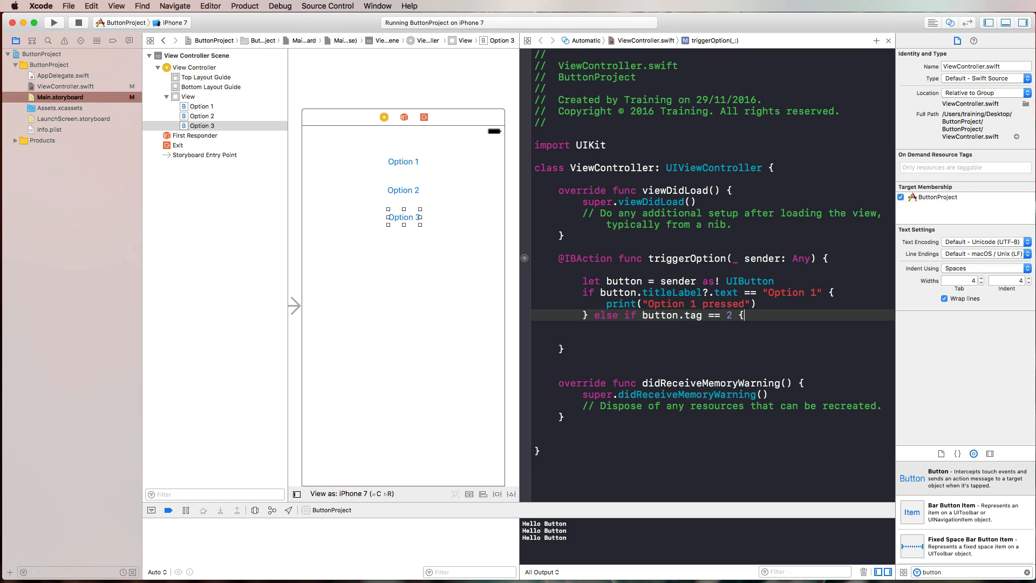
text(print("Option 3 pressed)
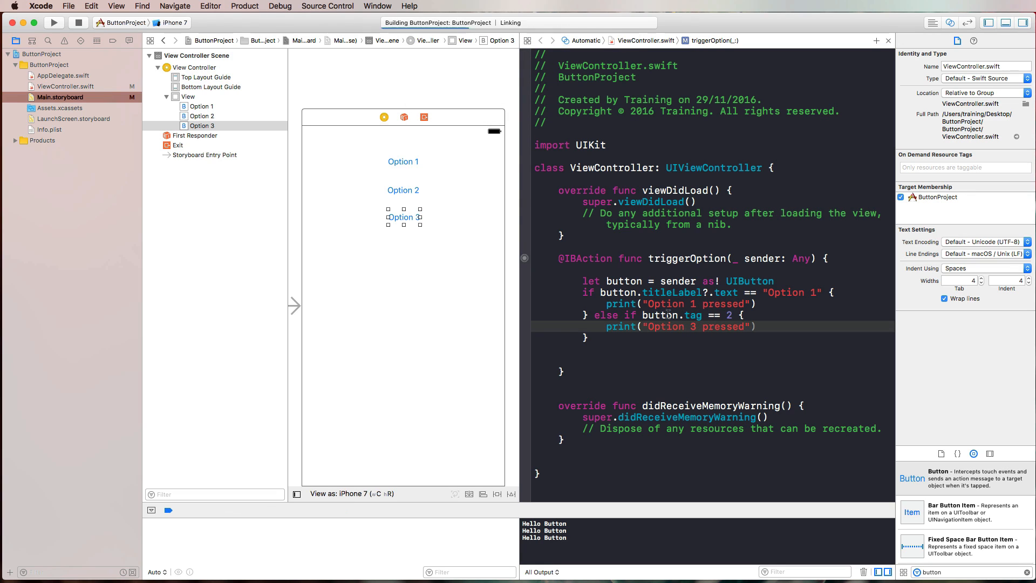
Tap Option 2, Option 1 and Option 3 in Simulator to log the pressed messages
click(54, 22)
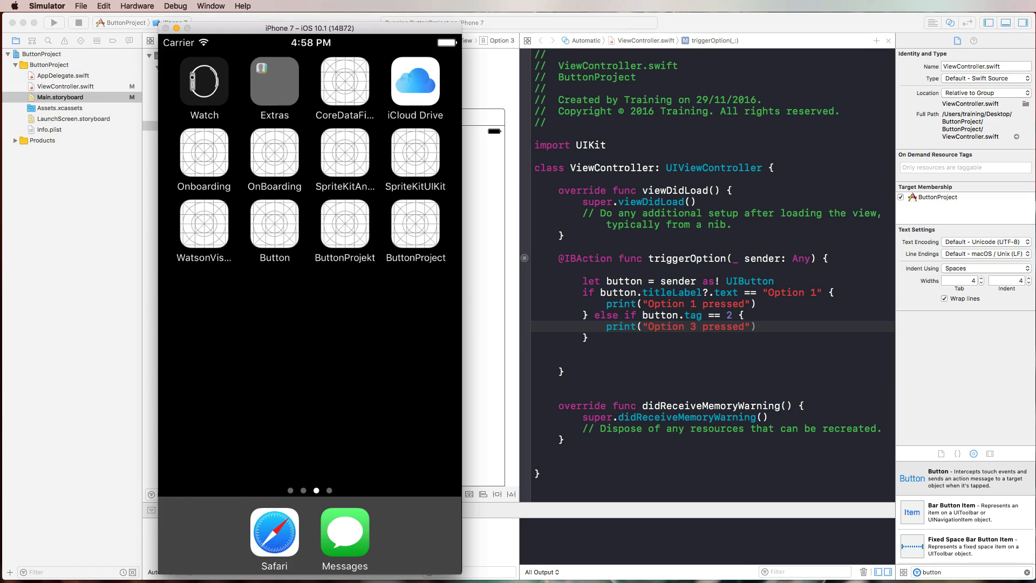
mouse_move(455, 241)
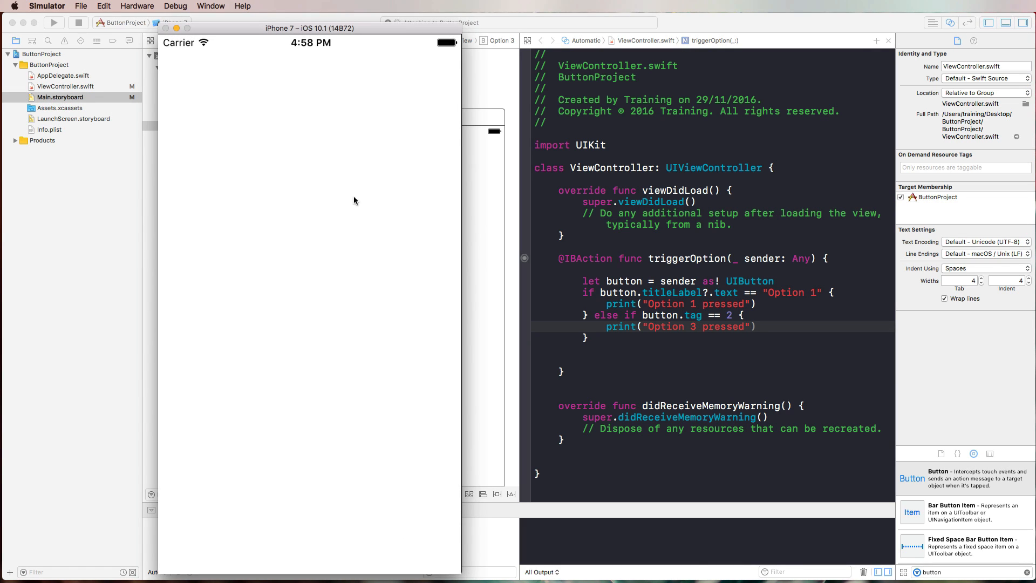
click(54, 22)
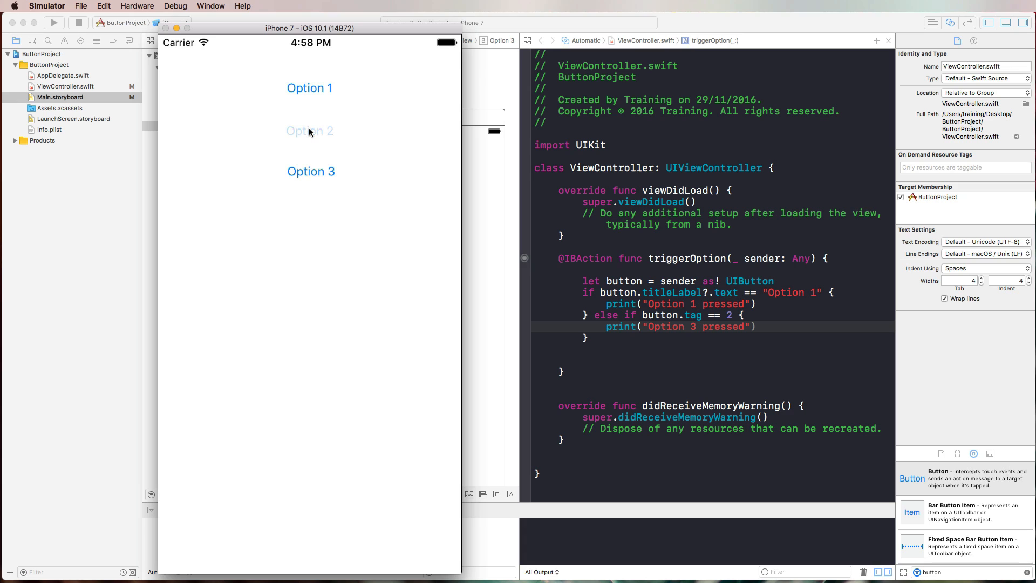
click(309, 88)
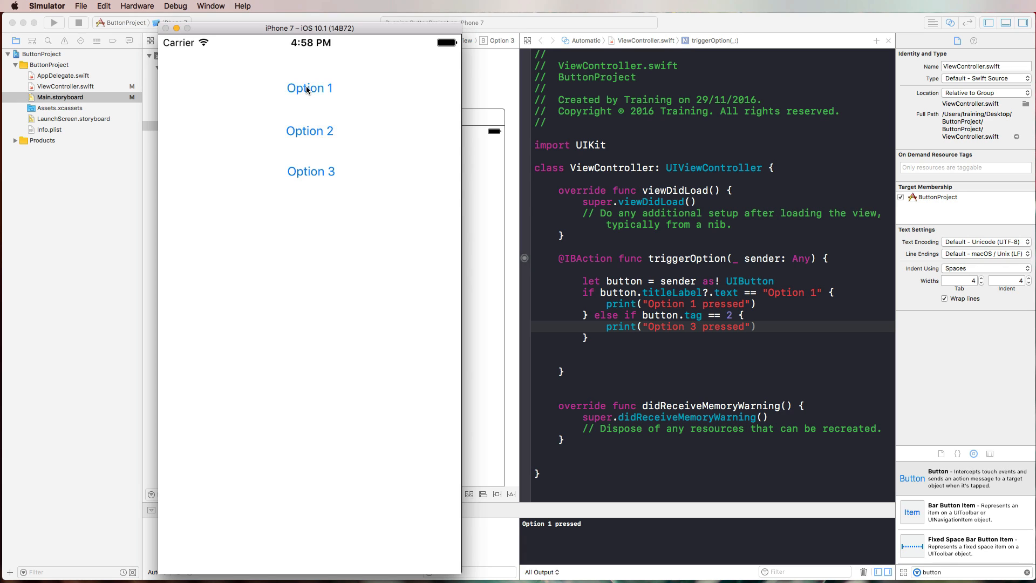
mouse_move(319, 164)
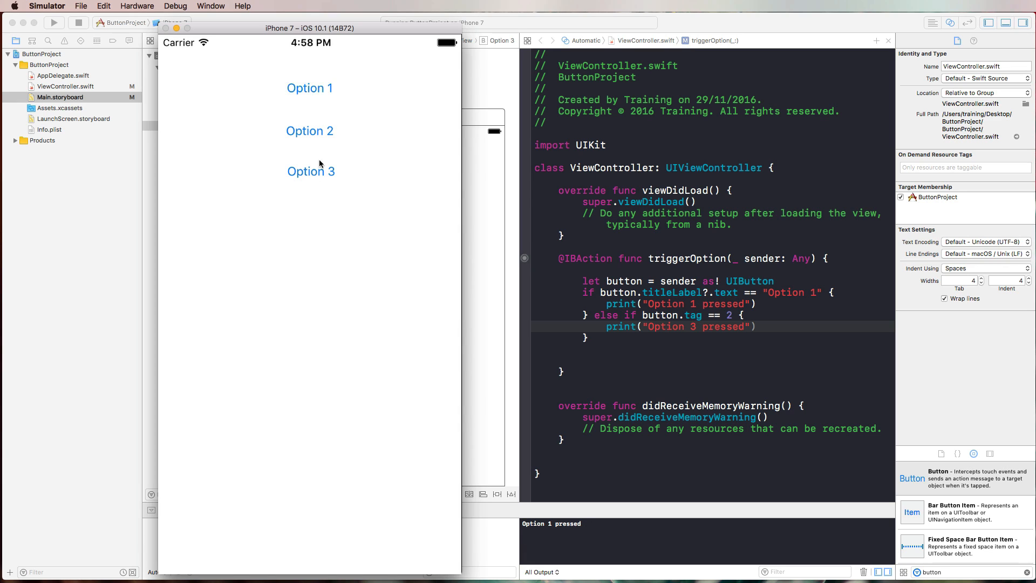
click(311, 171)
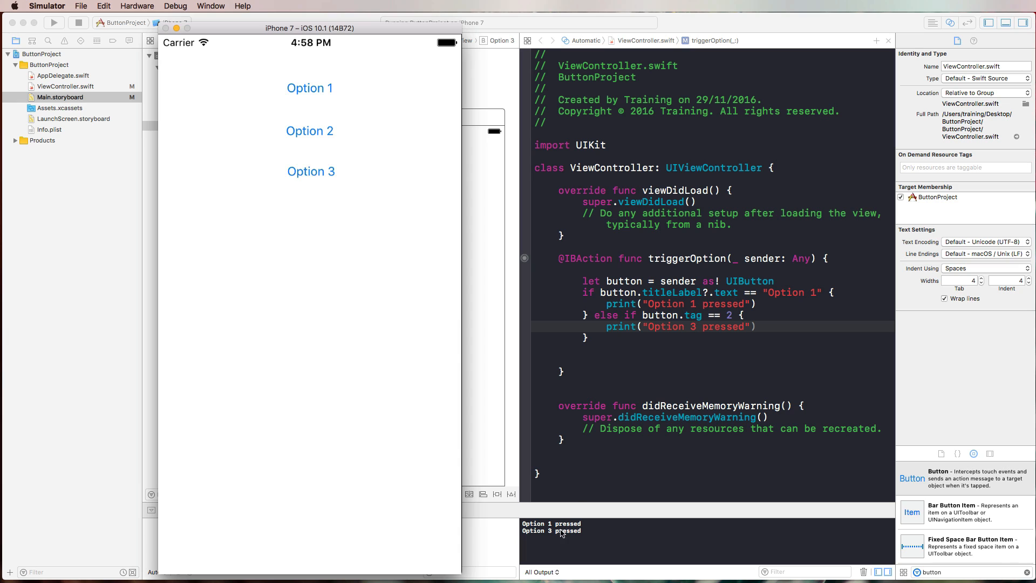
mouse_move(549, 461)
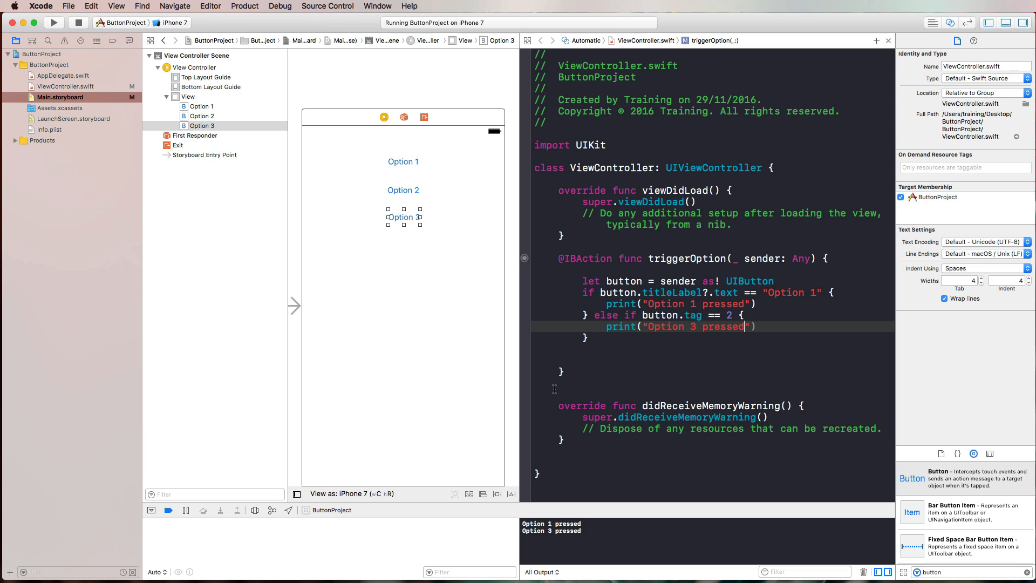
Create the optionButtons UIButton outlet collection in ViewController from the Option 1 button
click(403, 161)
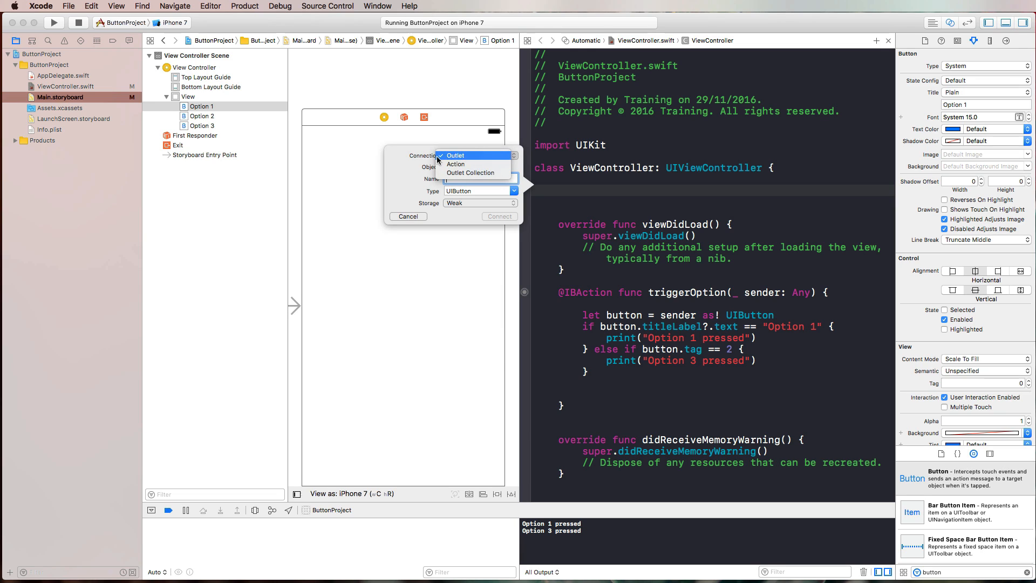
click(470, 172)
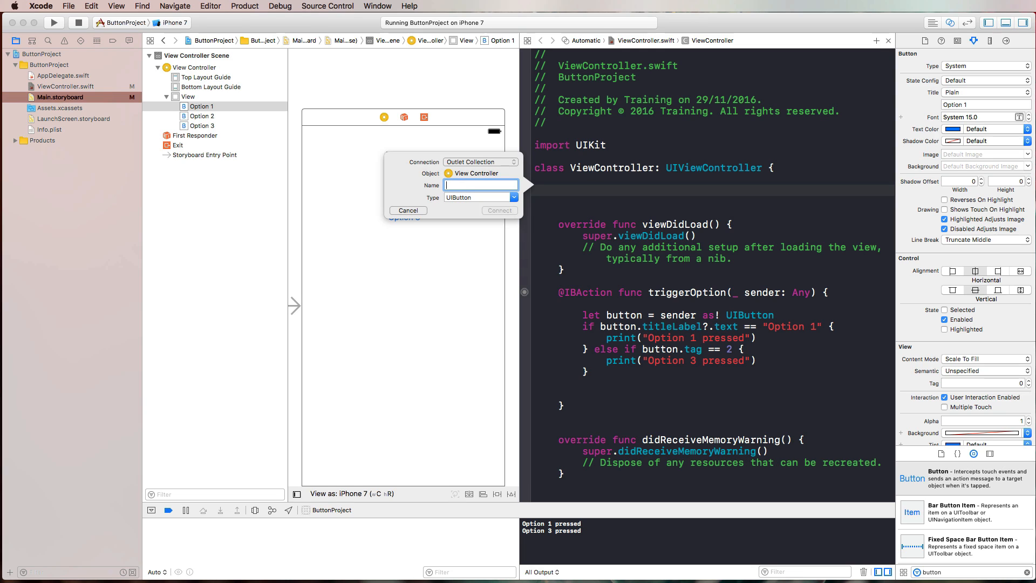
text(option)
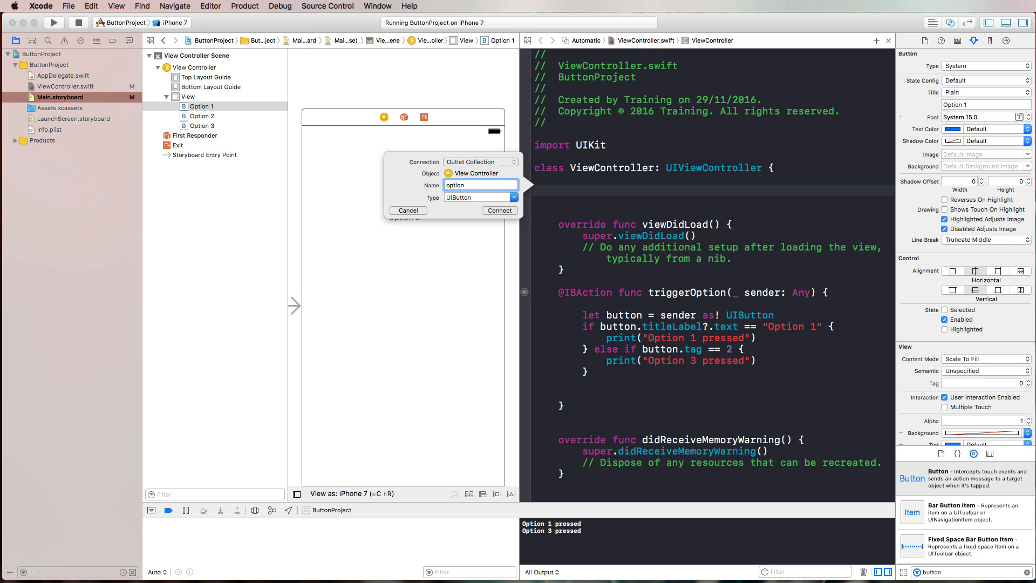
click(500, 210)
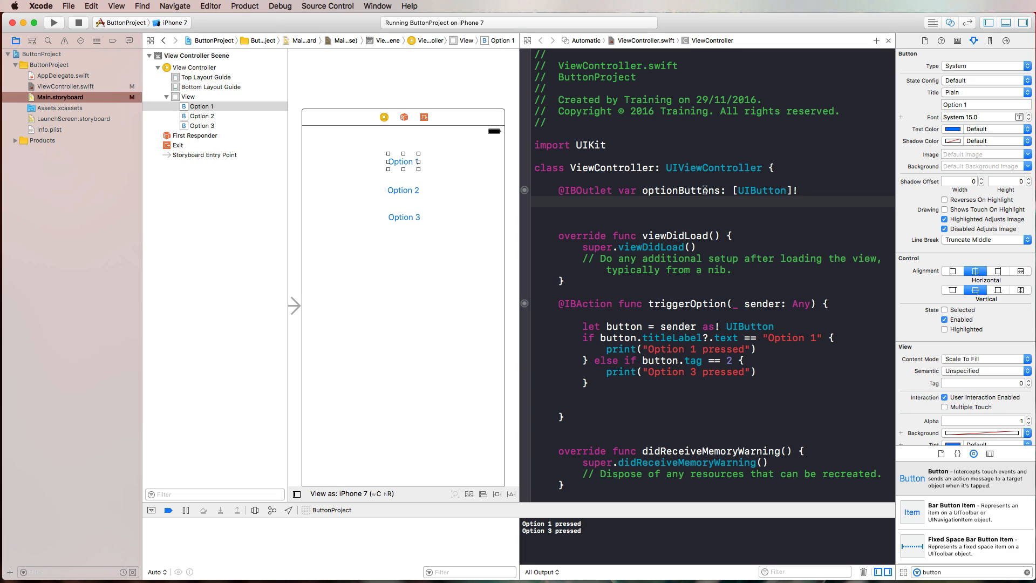
click(403, 191)
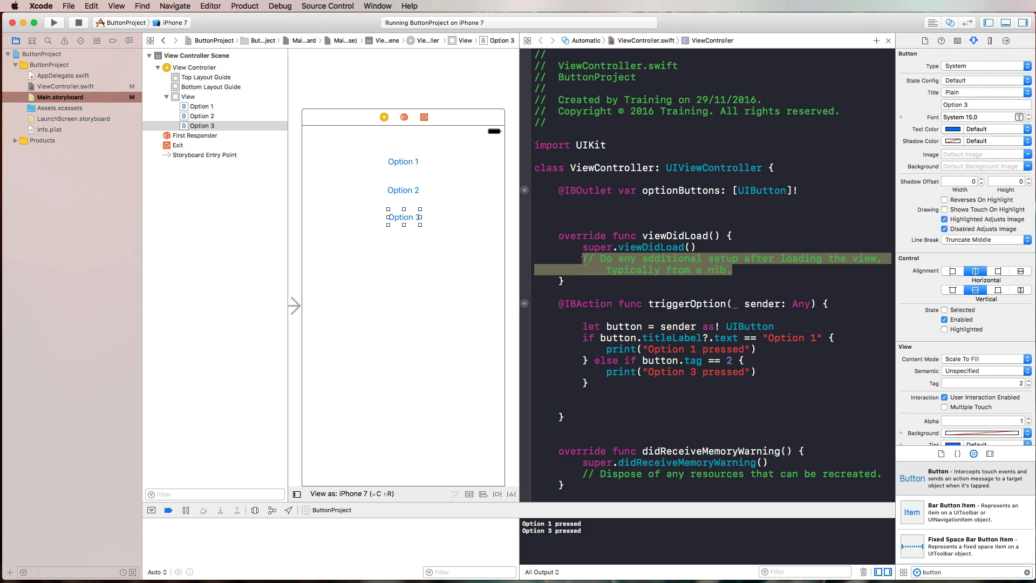
Replace the viewDidLoad comment with a for-loop setting each optionButtons title to UIColor.red, then run
key(Delete)
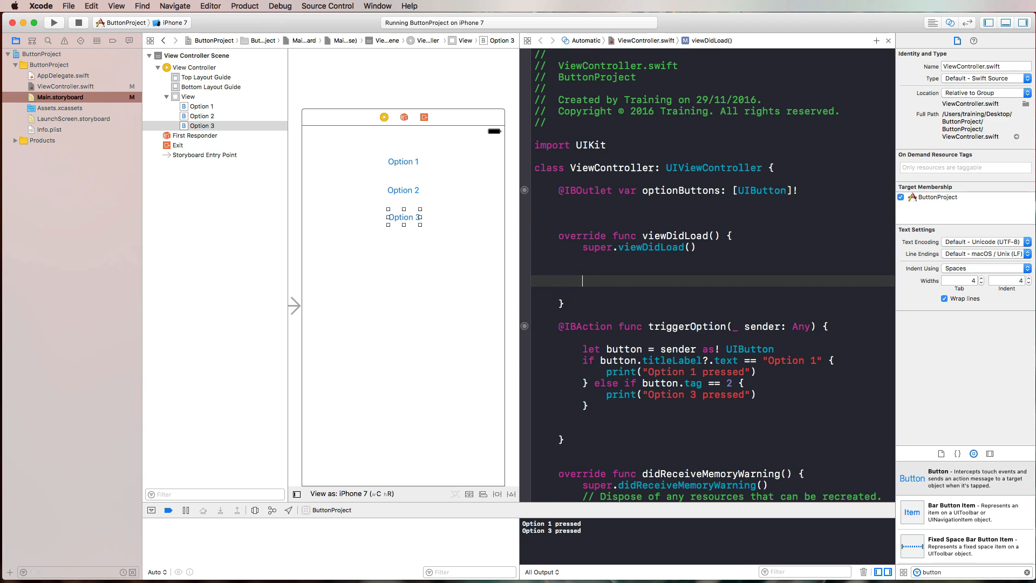
text(fo)
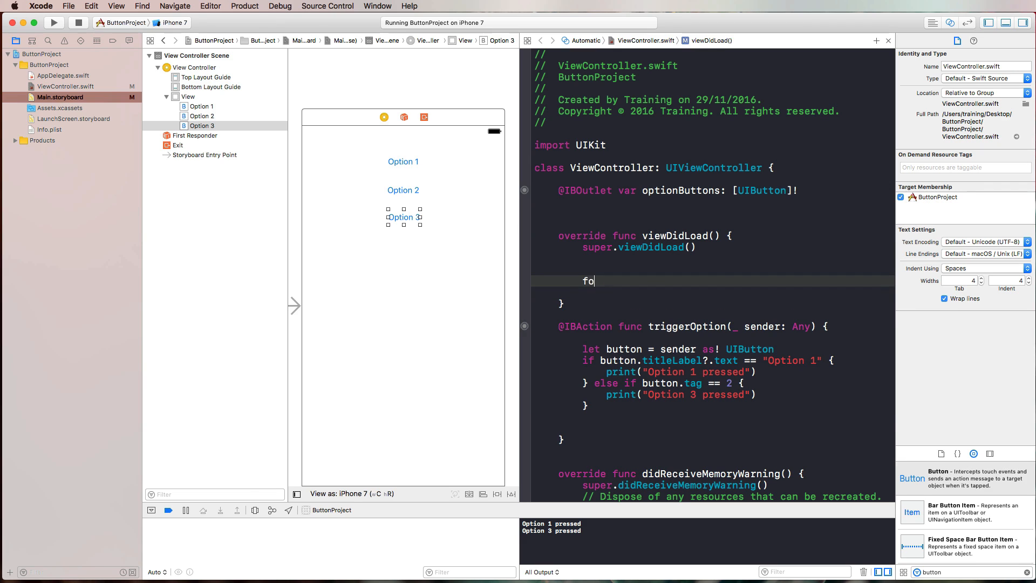
text(r button in optionButtons {)
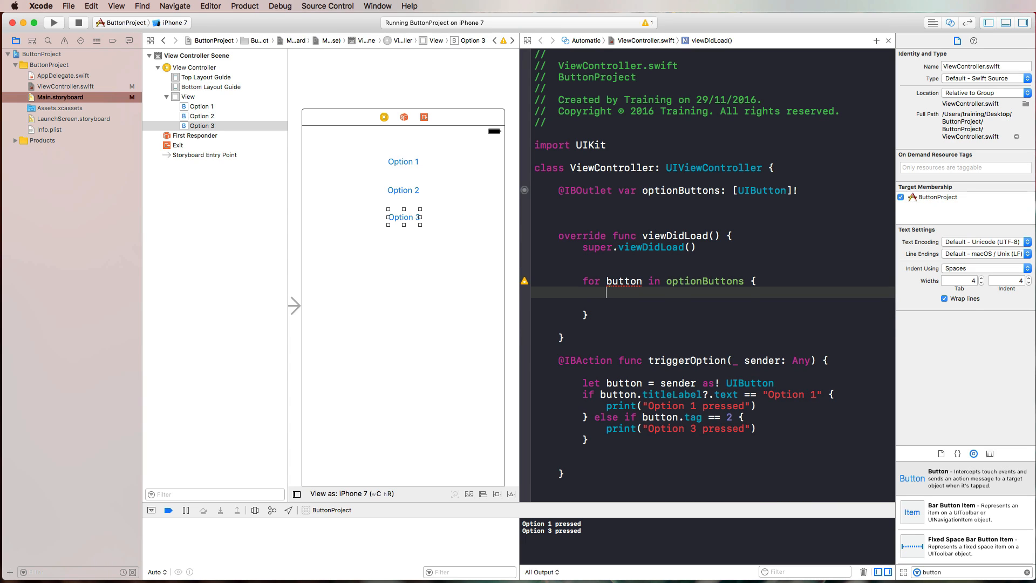
text(button.setTitleColor(UIColor.red, for: .normal)
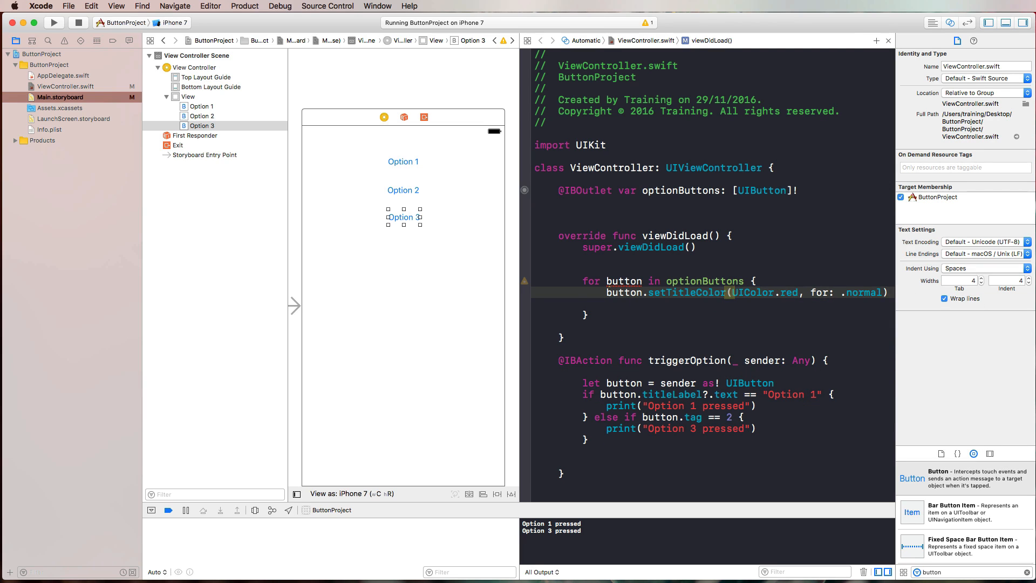
click(54, 22)
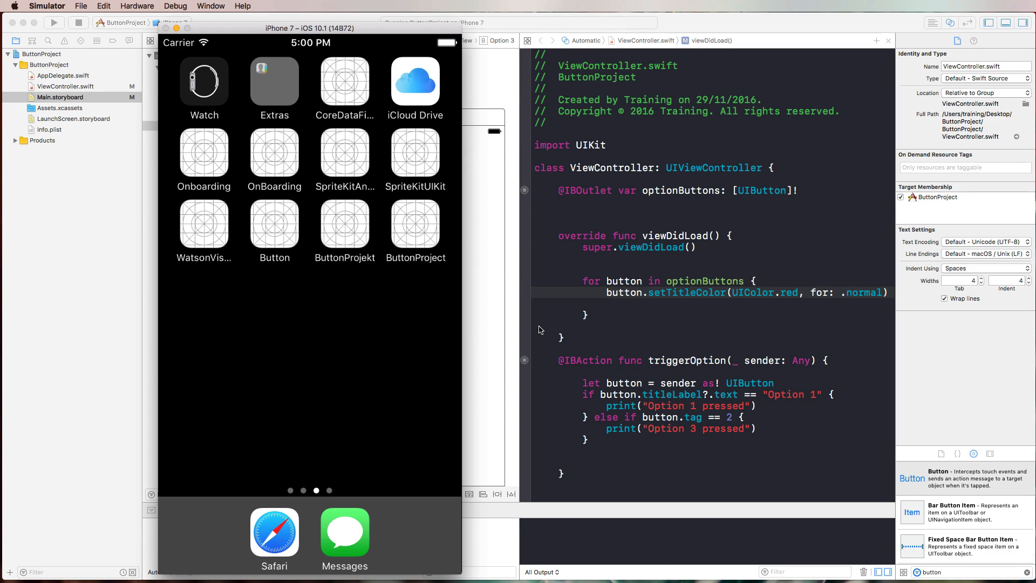
mouse_move(459, 157)
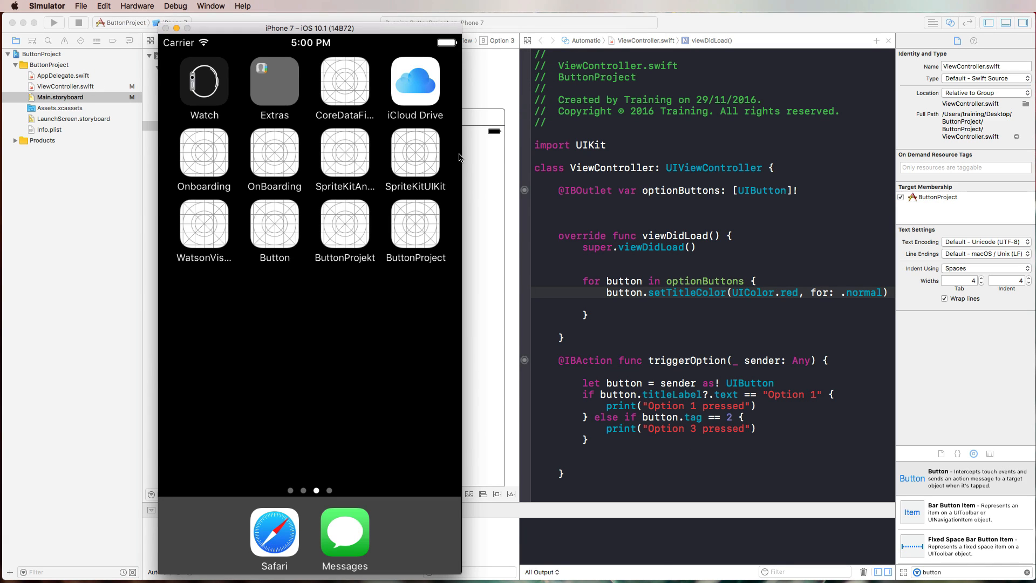